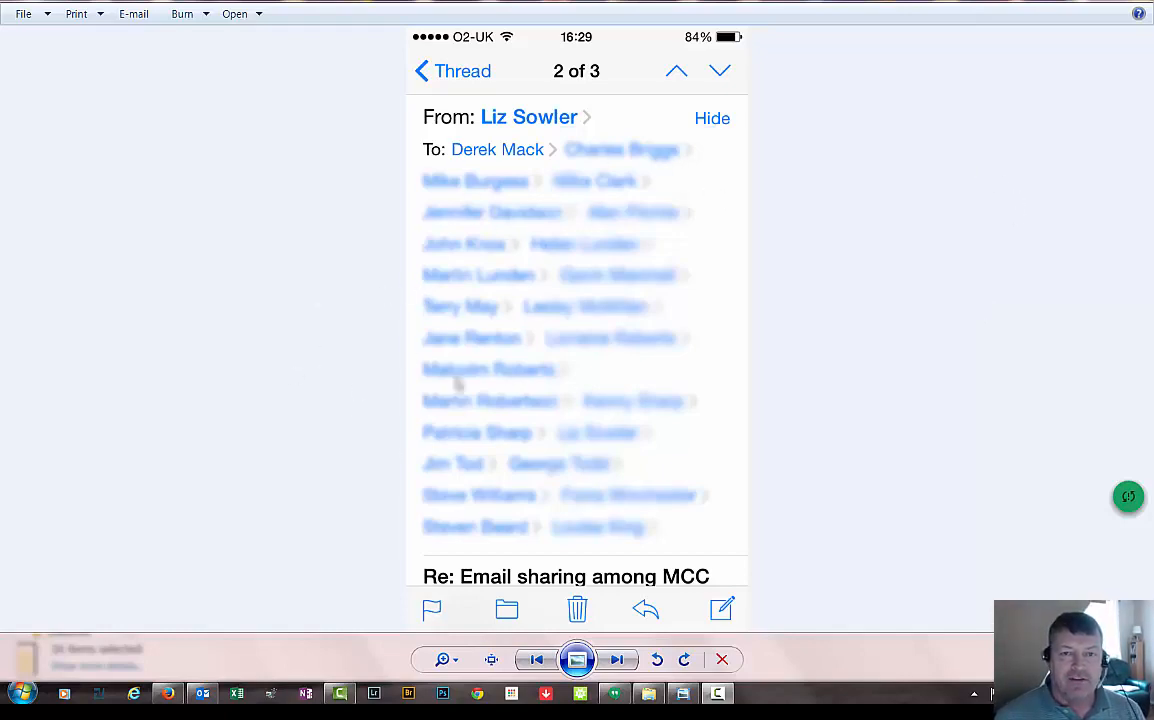
pyautogui.moveTo(280, 380)
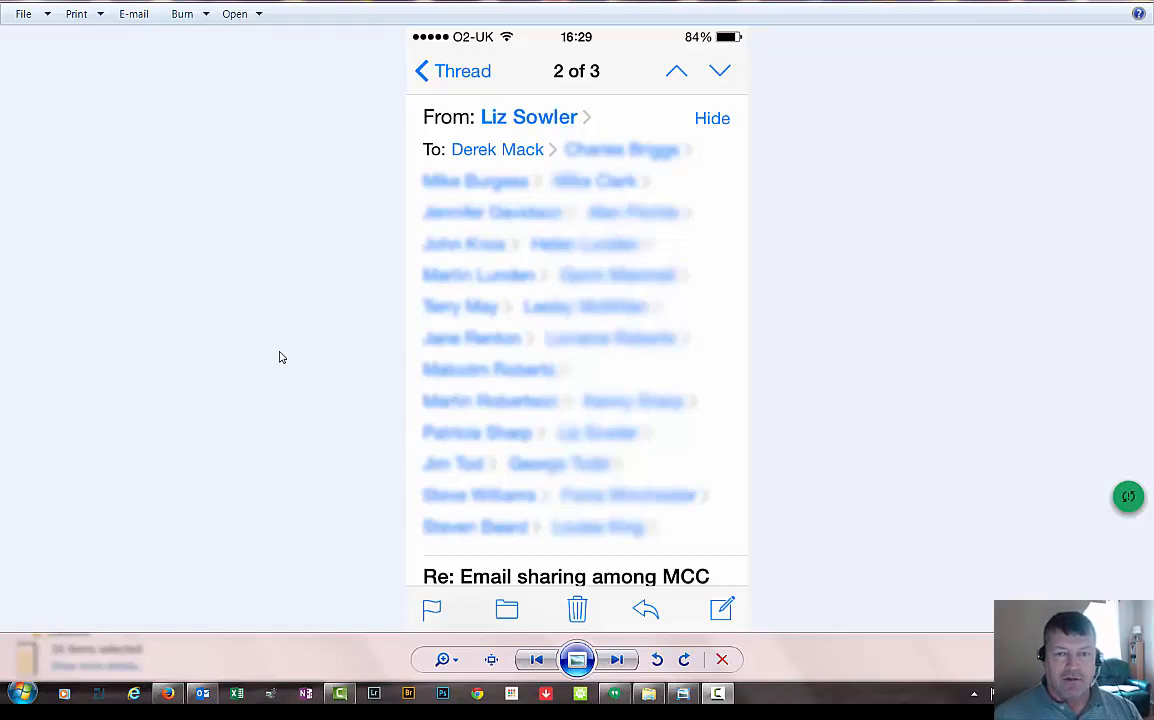
pyautogui.moveTo(476, 144)
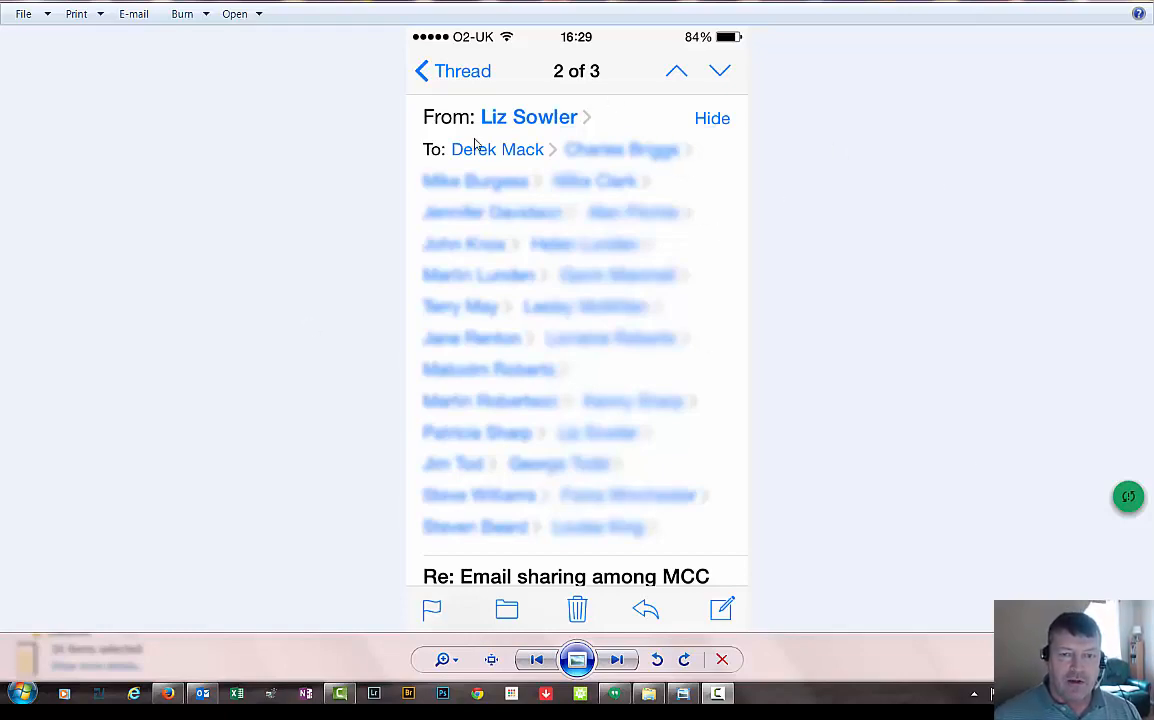
pyautogui.moveTo(396, 324)
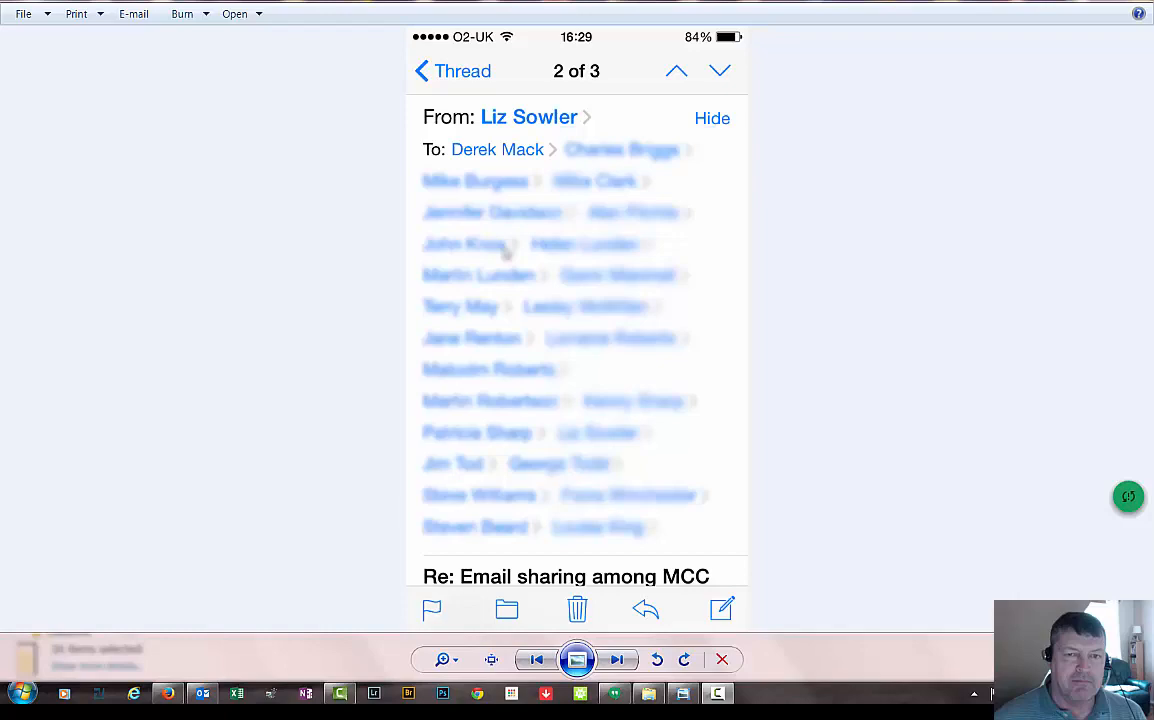
pyautogui.moveTo(428, 94)
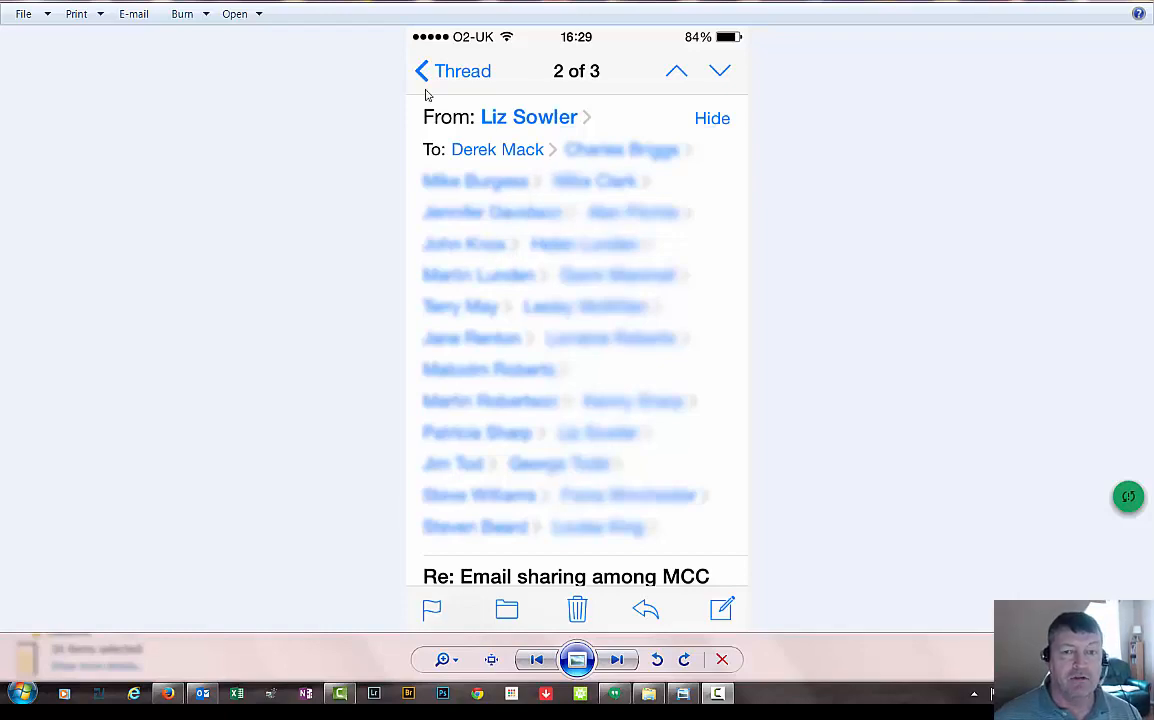
pyautogui.moveTo(548, 290)
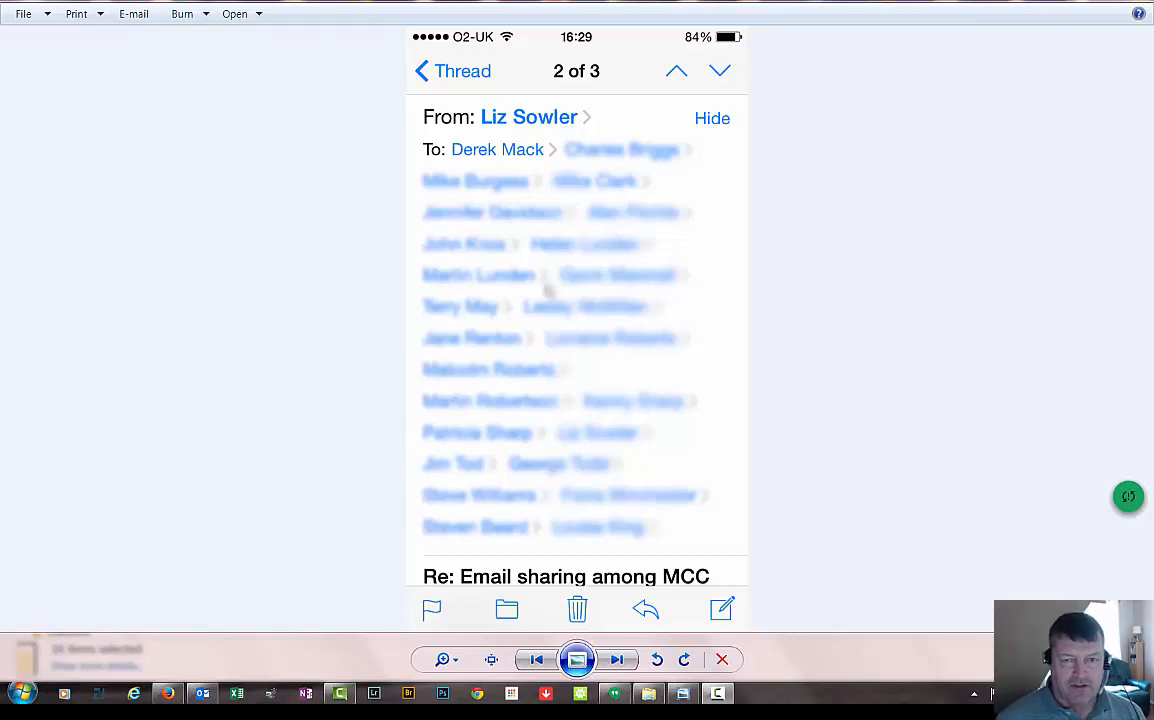
pyautogui.moveTo(484, 156)
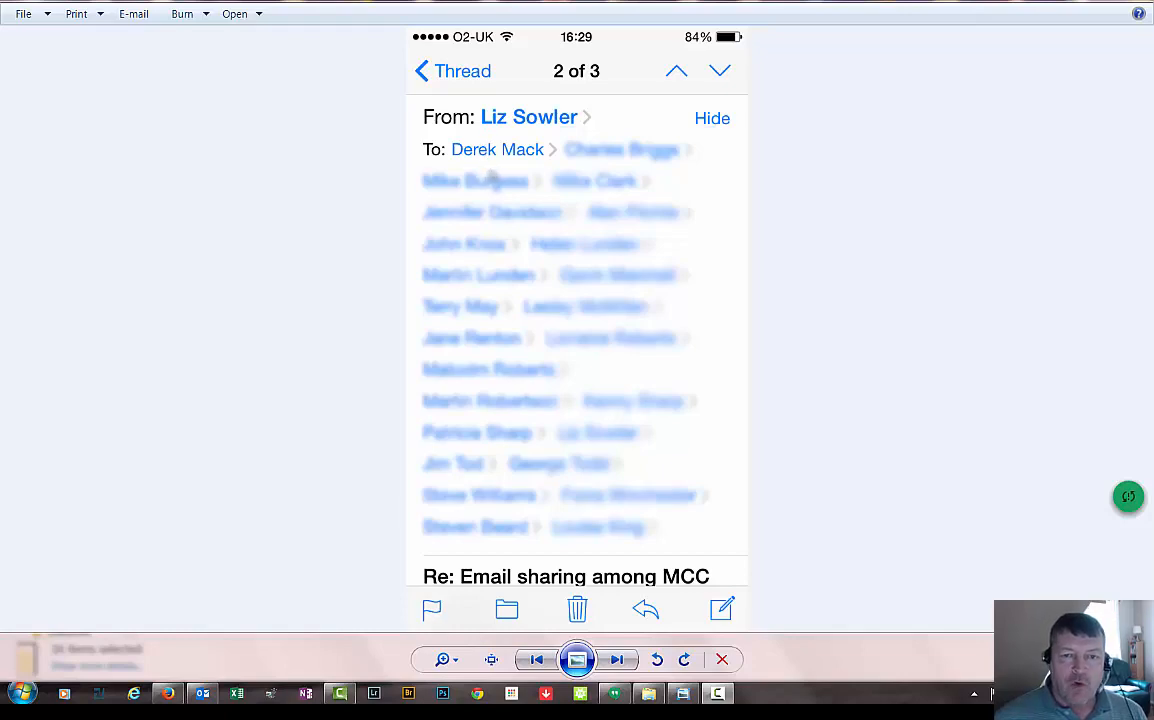
pyautogui.moveTo(470, 152)
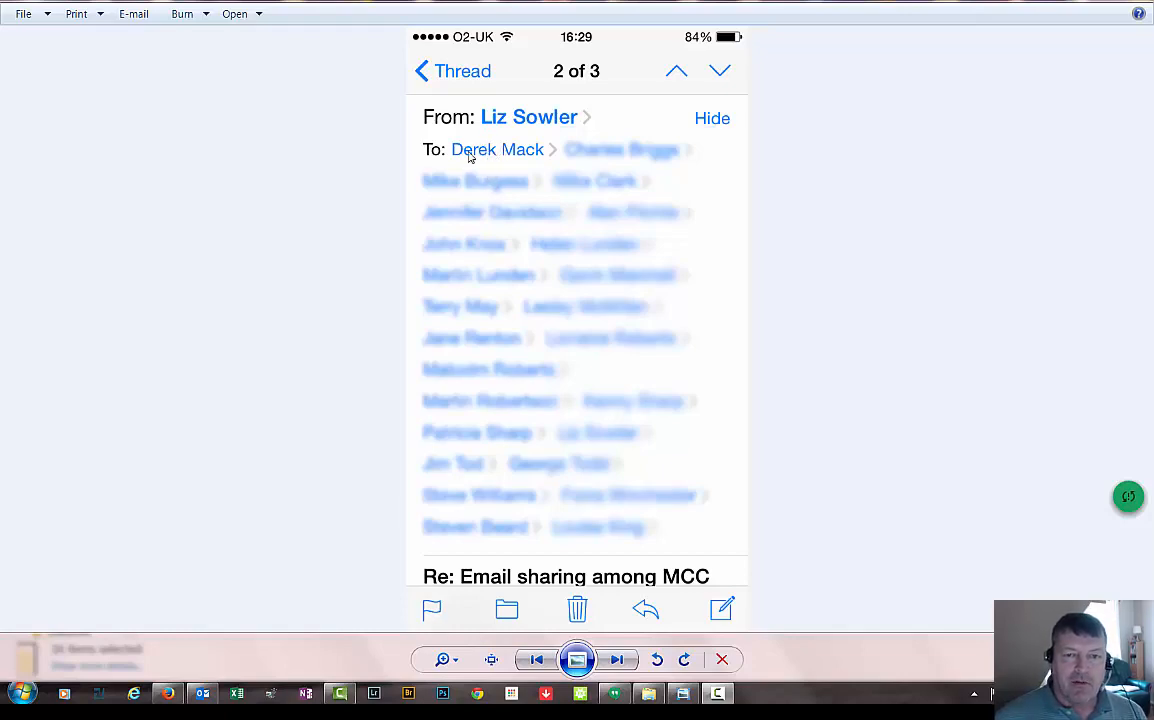
pyautogui.moveTo(474, 150)
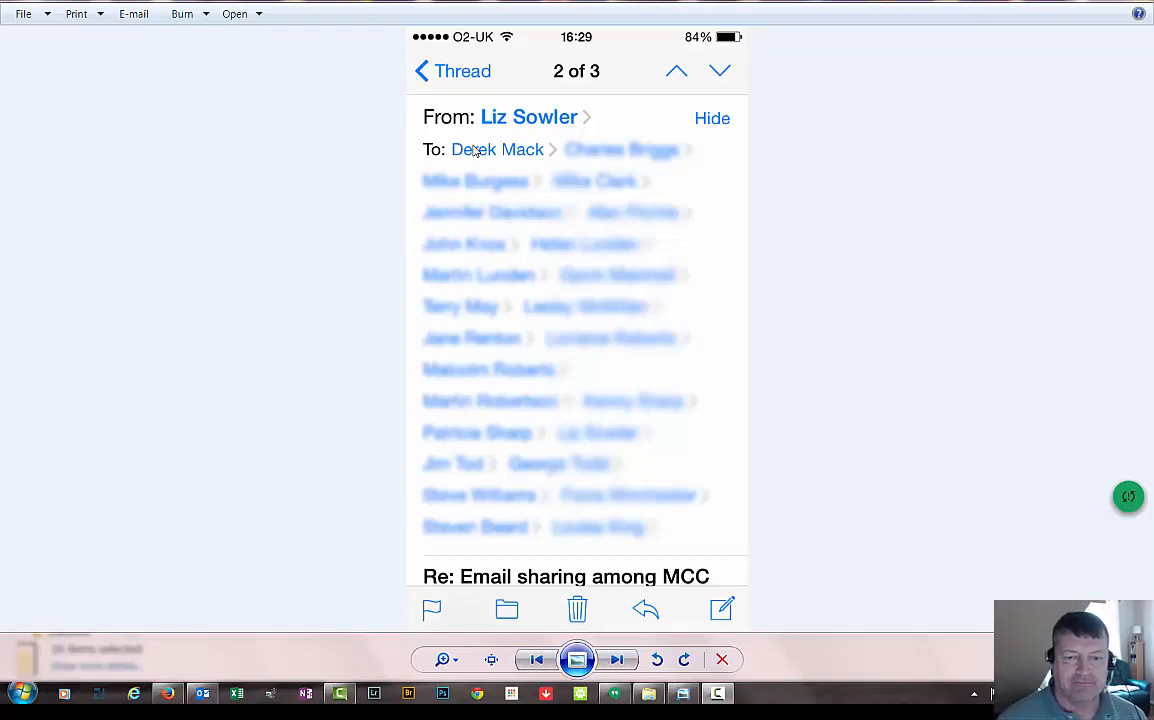
# Advance to the screenshot showing one recipient's contact details
pyautogui.click(496, 148)
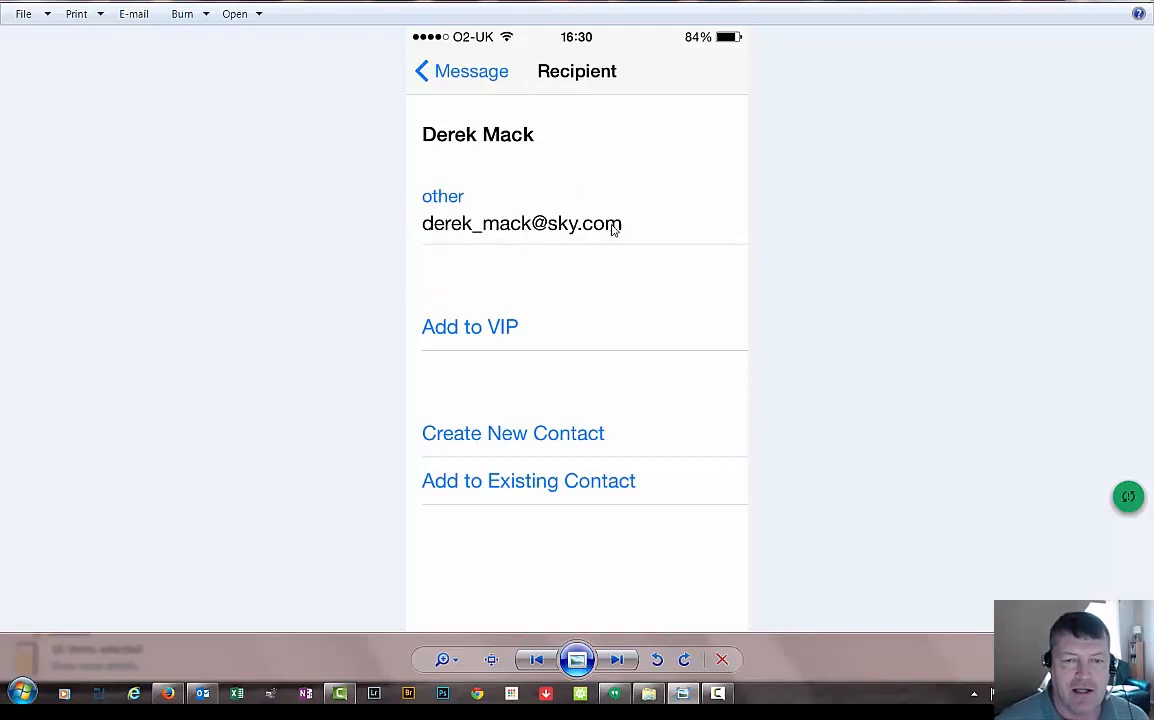
pyautogui.moveTo(628, 596)
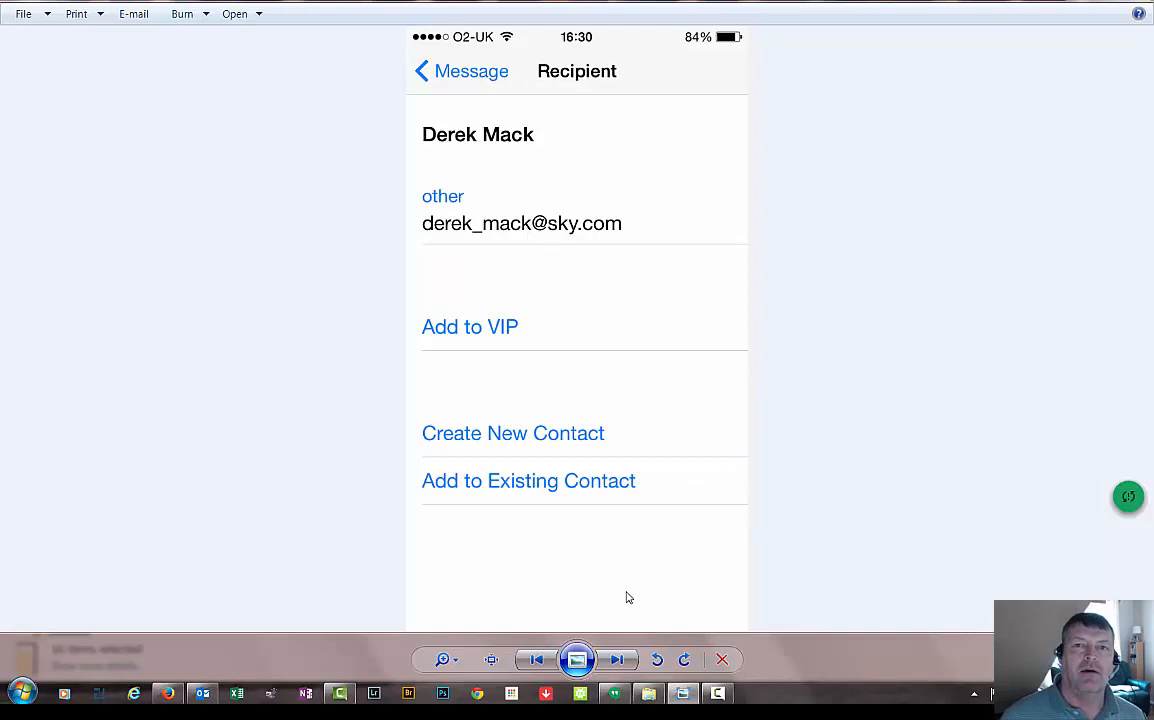
pyautogui.moveTo(640, 640)
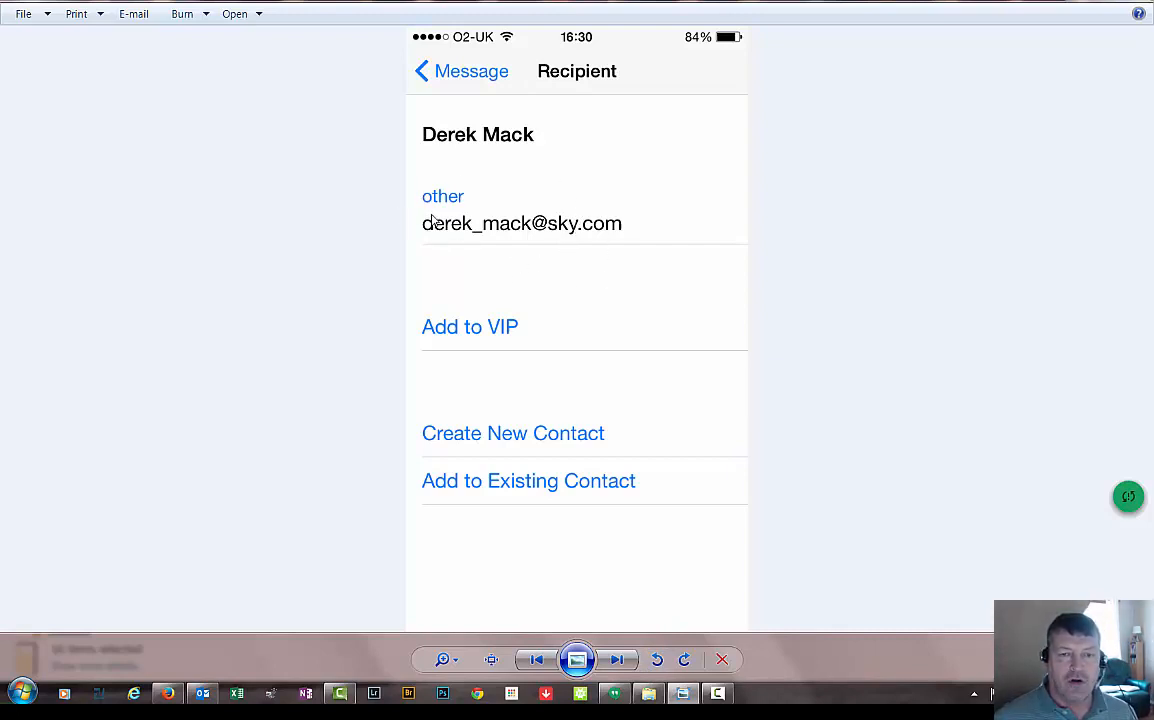
# Page through the recipient card and home screen to the Notes screenshot with the pasted address
pyautogui.click(520, 224)
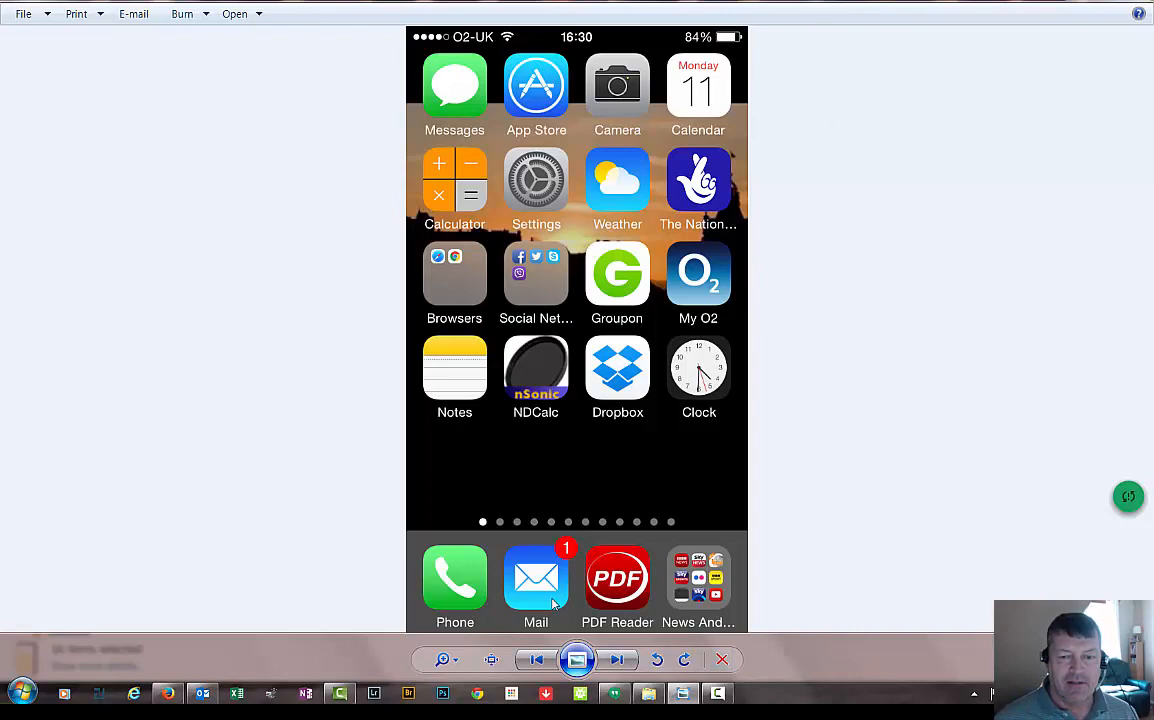
pyautogui.moveTo(364, 446)
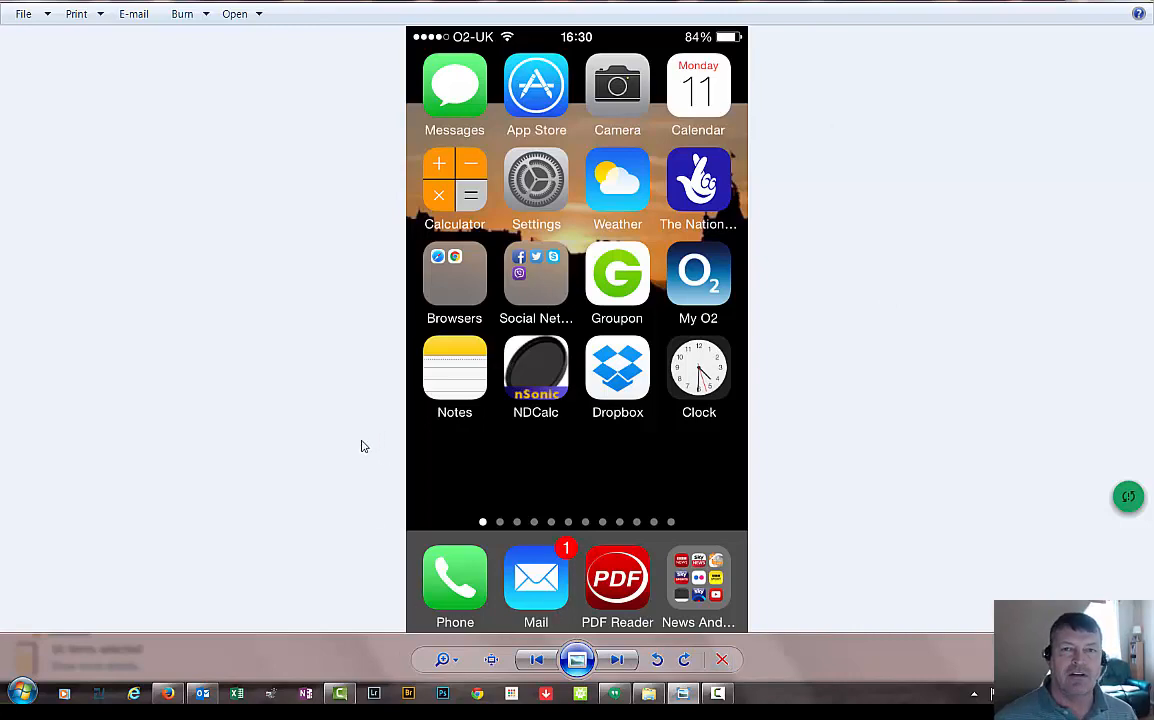
pyautogui.moveTo(430, 400)
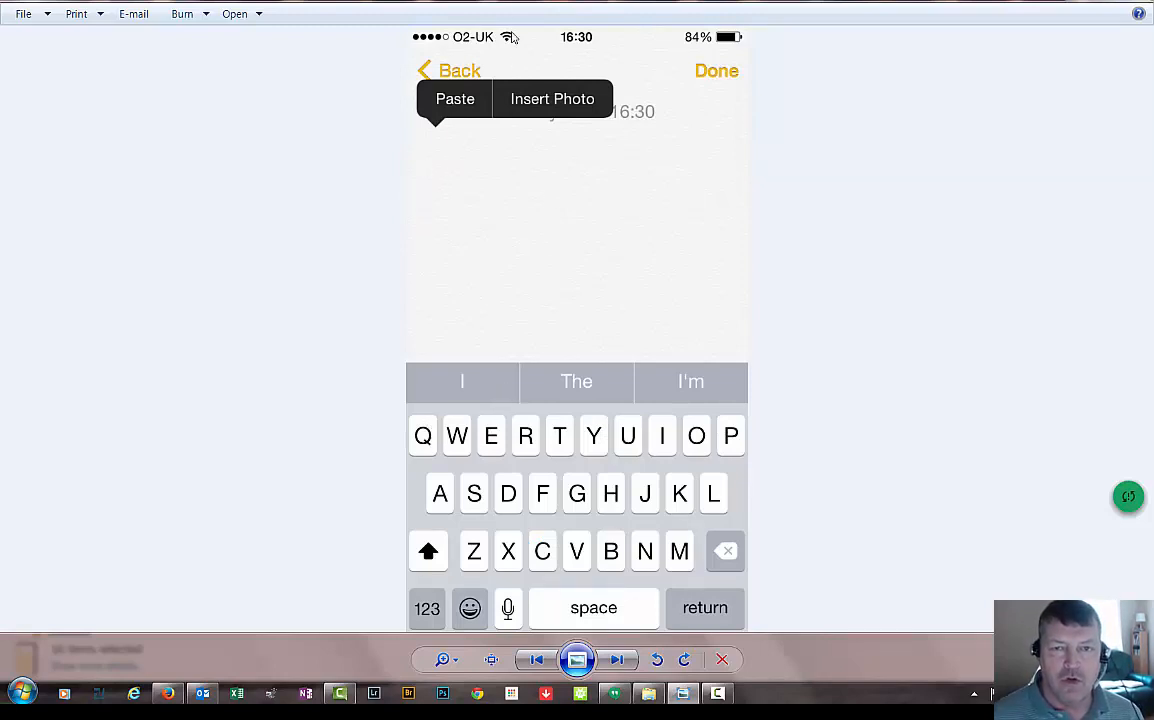
pyautogui.moveTo(488, 142)
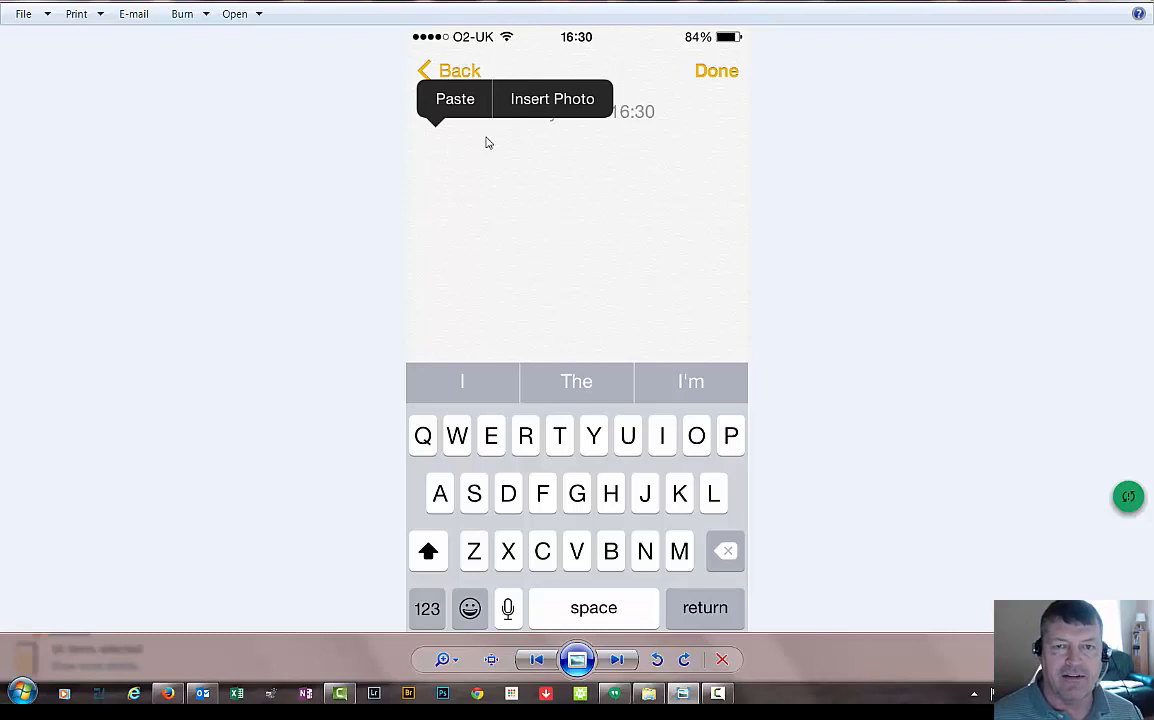
pyautogui.moveTo(500, 188)
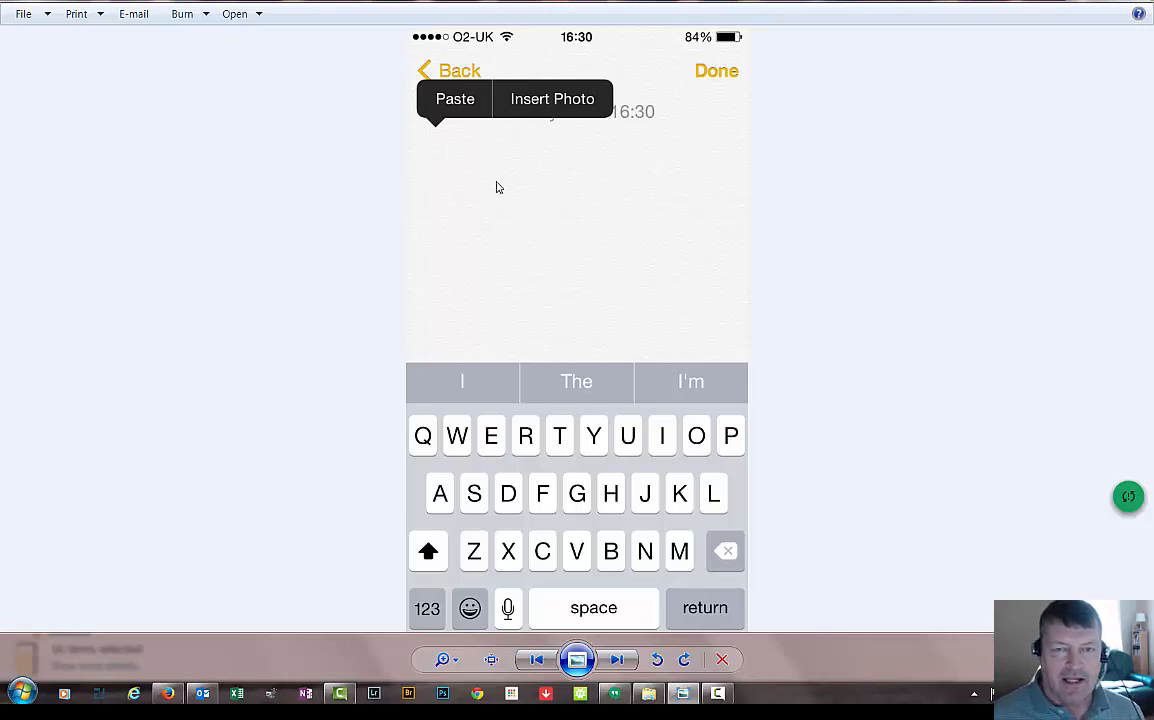
pyautogui.moveTo(460, 160)
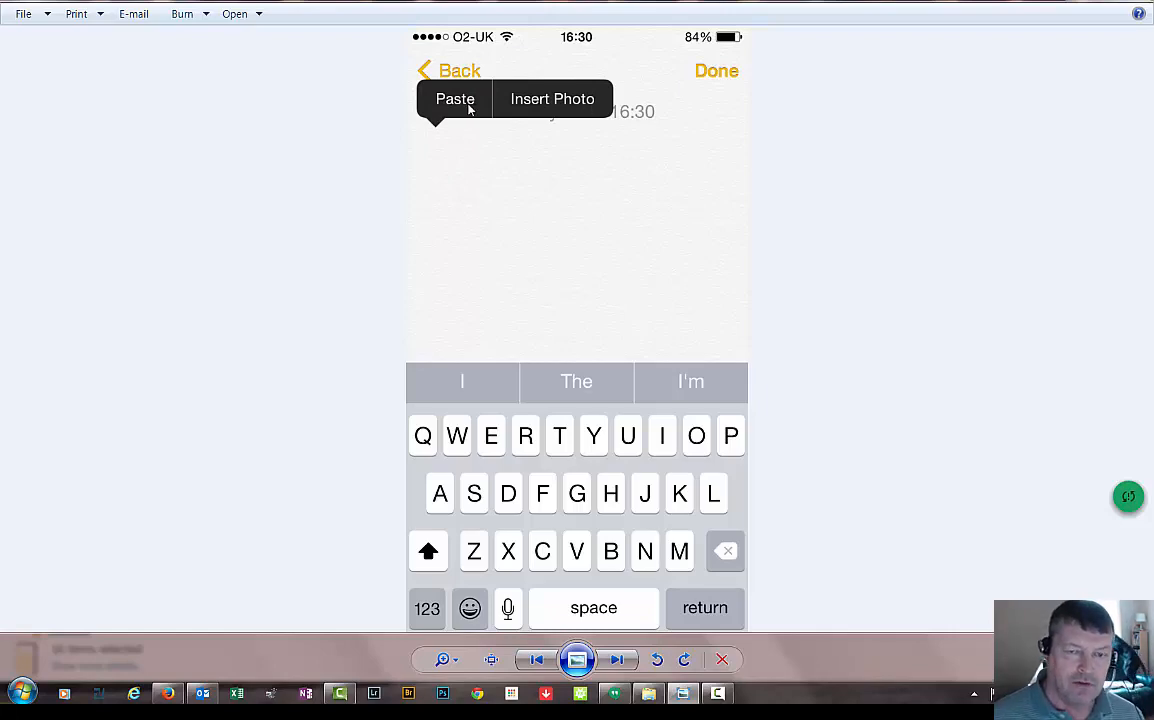
pyautogui.click(456, 98)
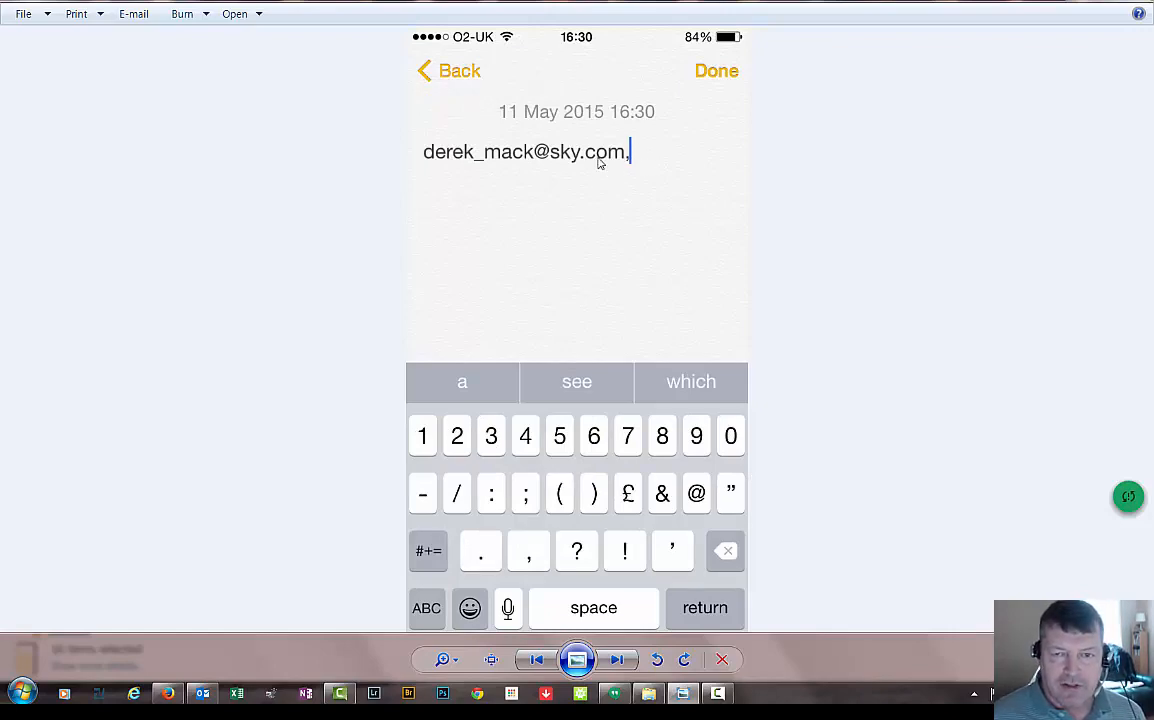
pyautogui.moveTo(612, 178)
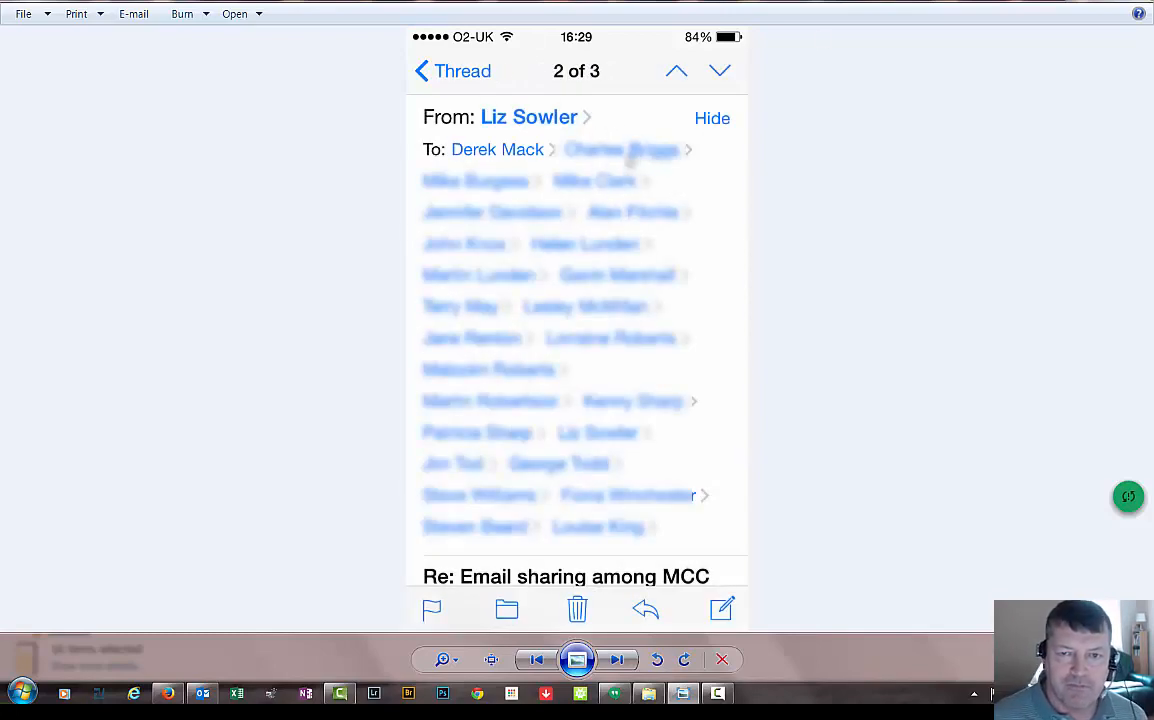
# Advance past the note of collected addresses to the All Contacts list screenshot
pyautogui.click(496, 148)
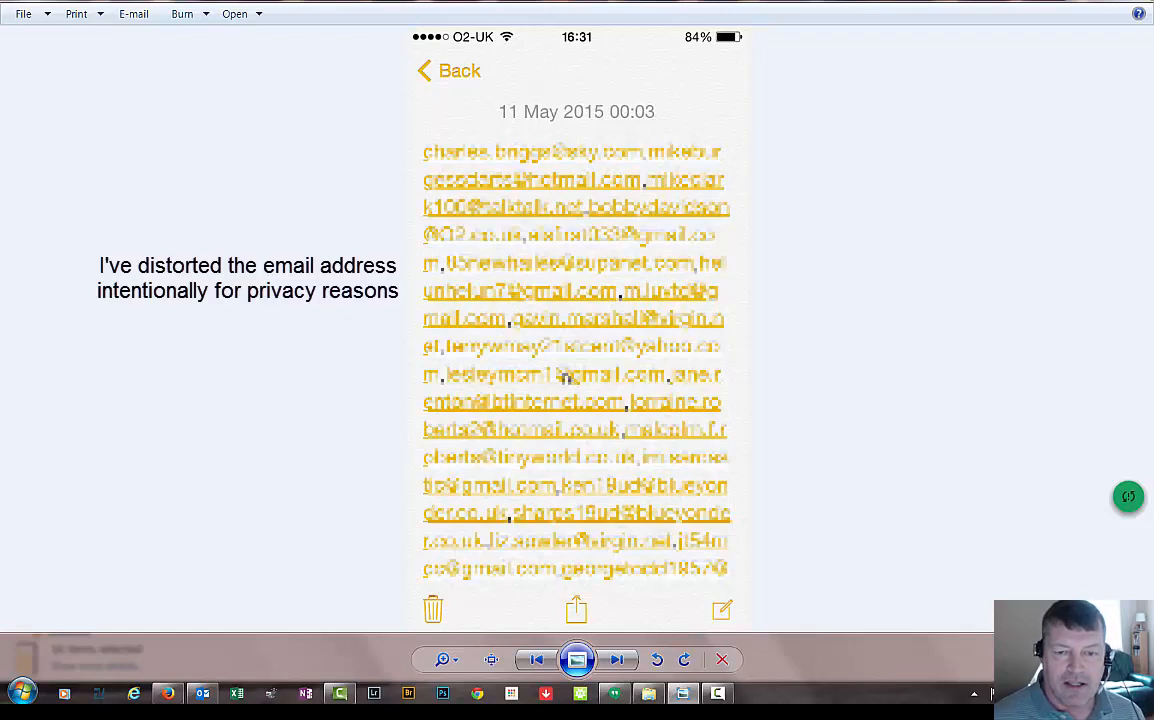
pyautogui.moveTo(568, 432)
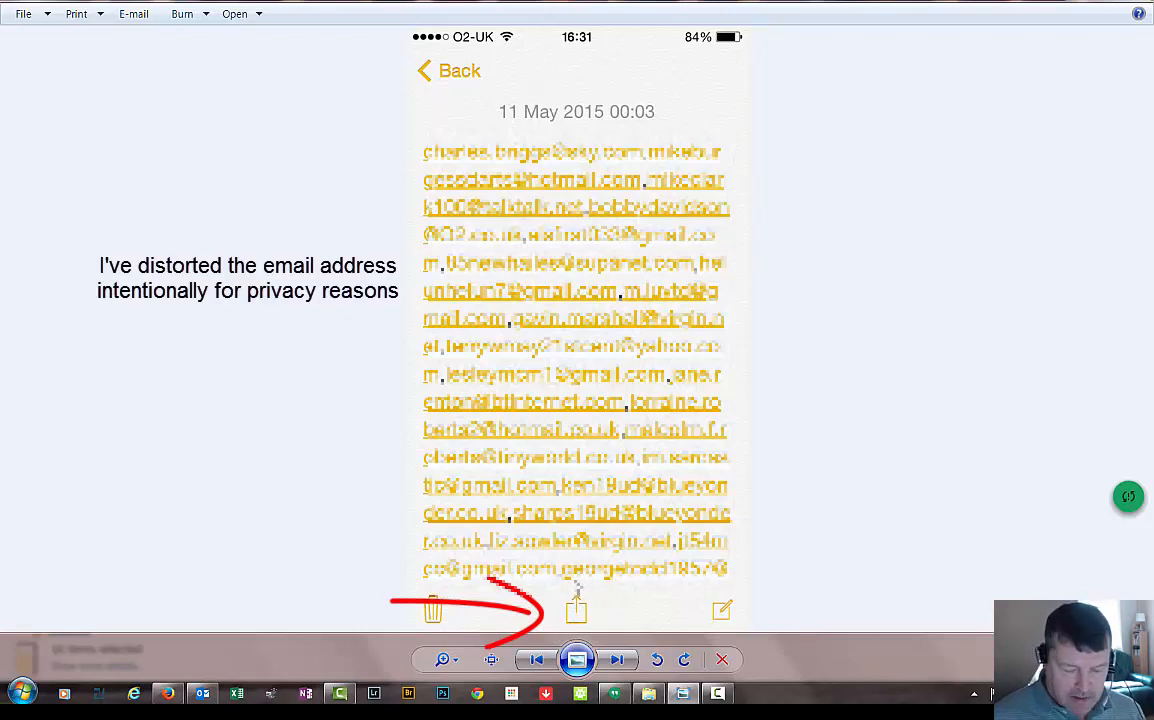
pyautogui.click(576, 608)
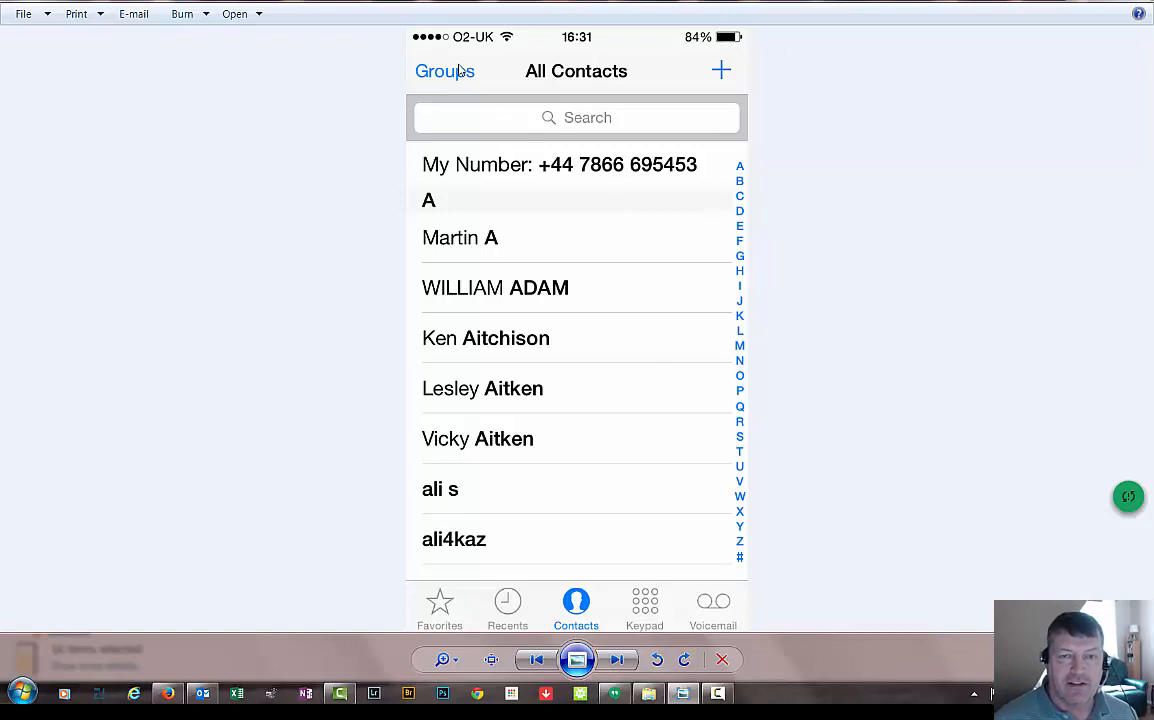
pyautogui.moveTo(444, 82)
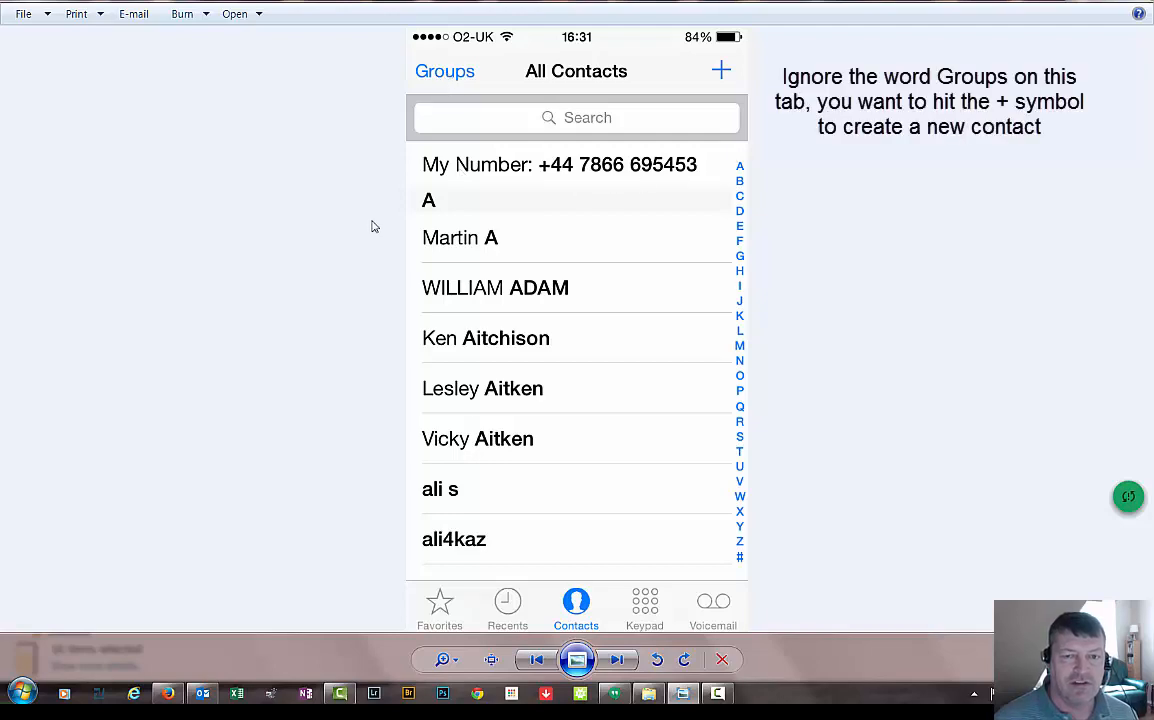
pyautogui.moveTo(520, 210)
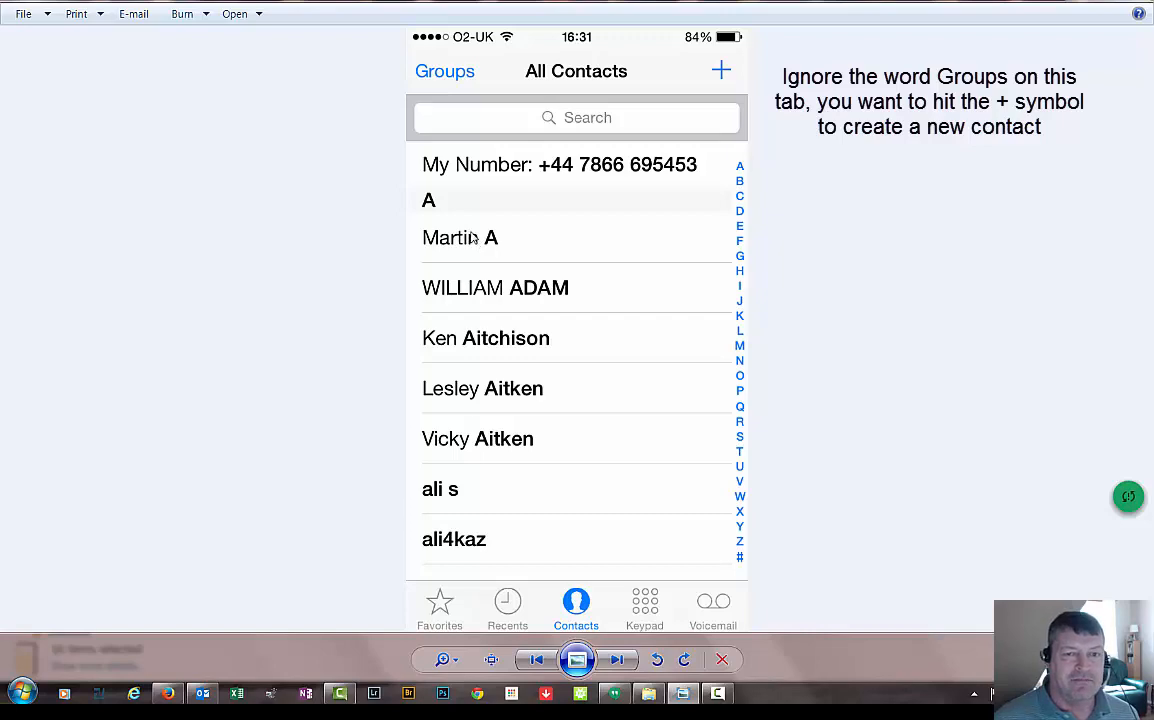
pyautogui.moveTo(398, 304)
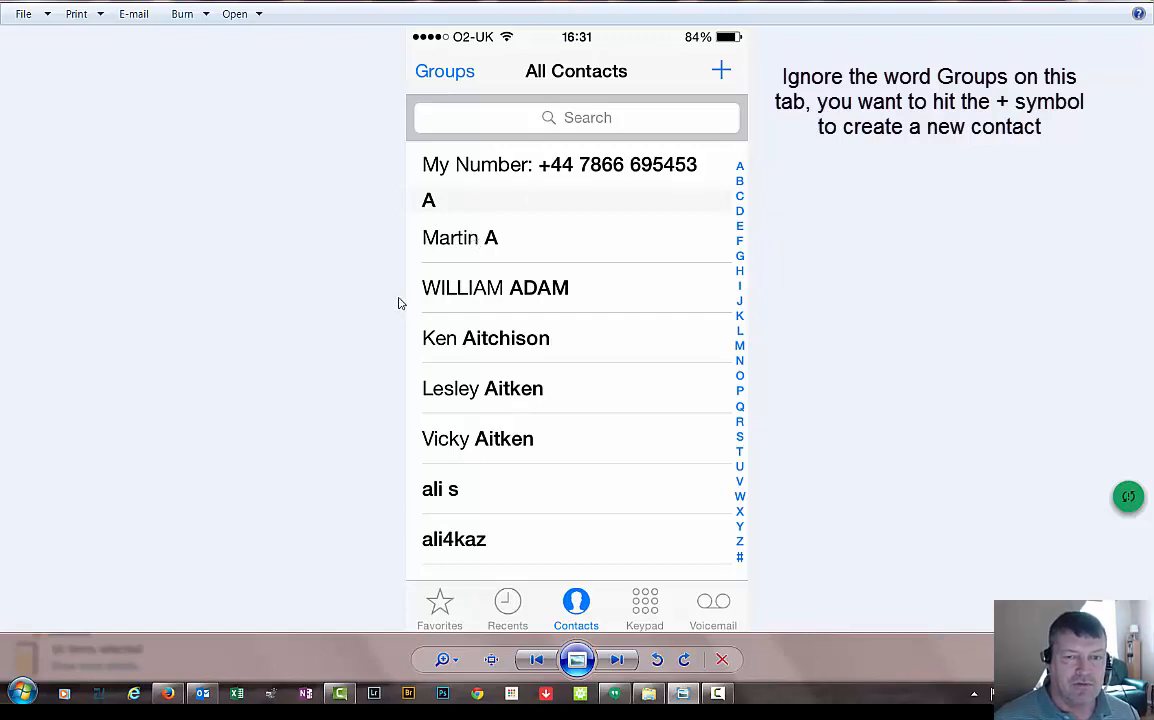
pyautogui.moveTo(428, 186)
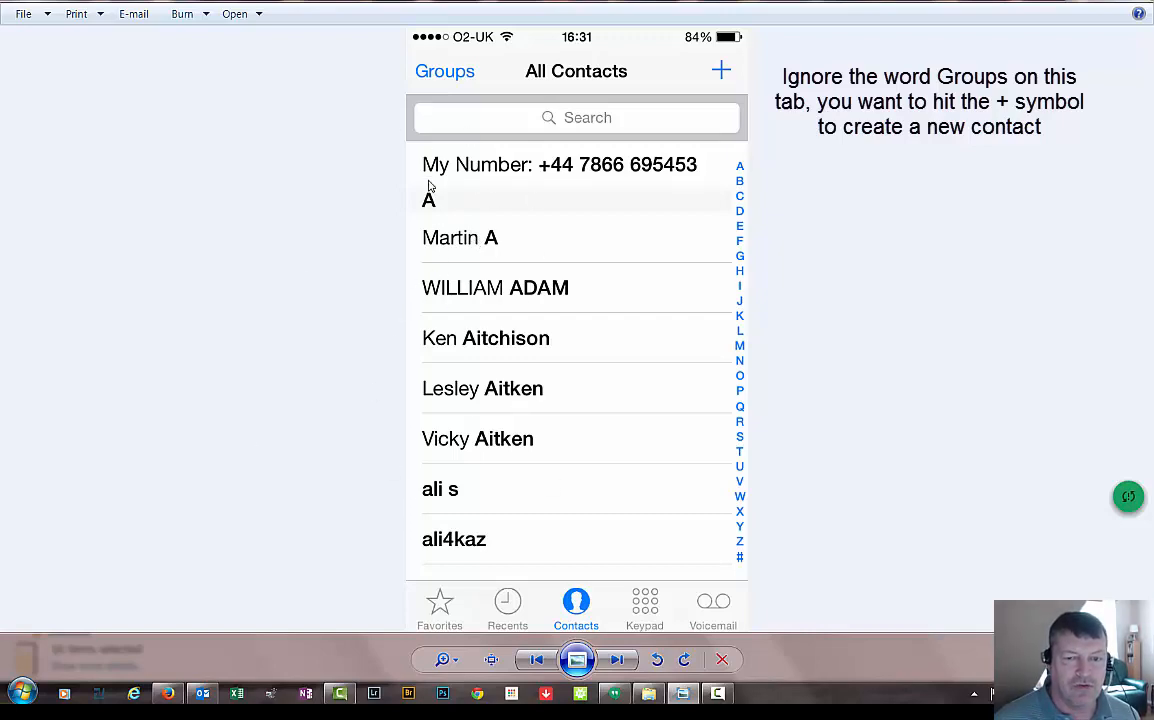
pyautogui.moveTo(422, 160)
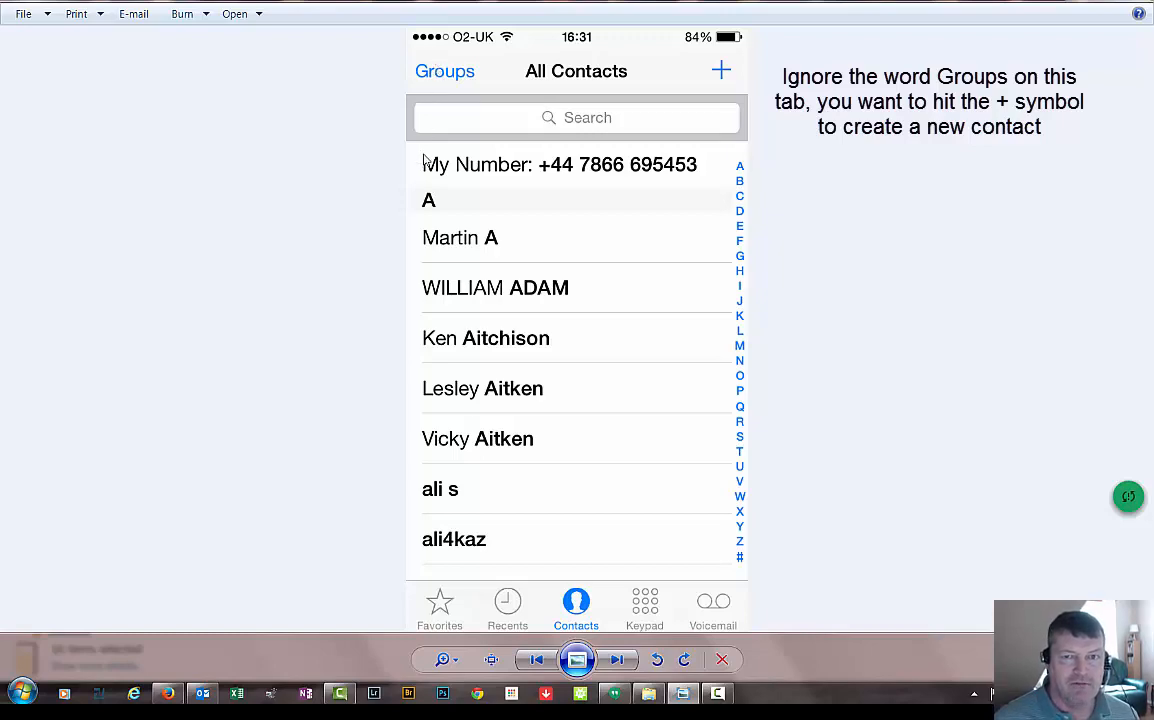
pyautogui.moveTo(428, 294)
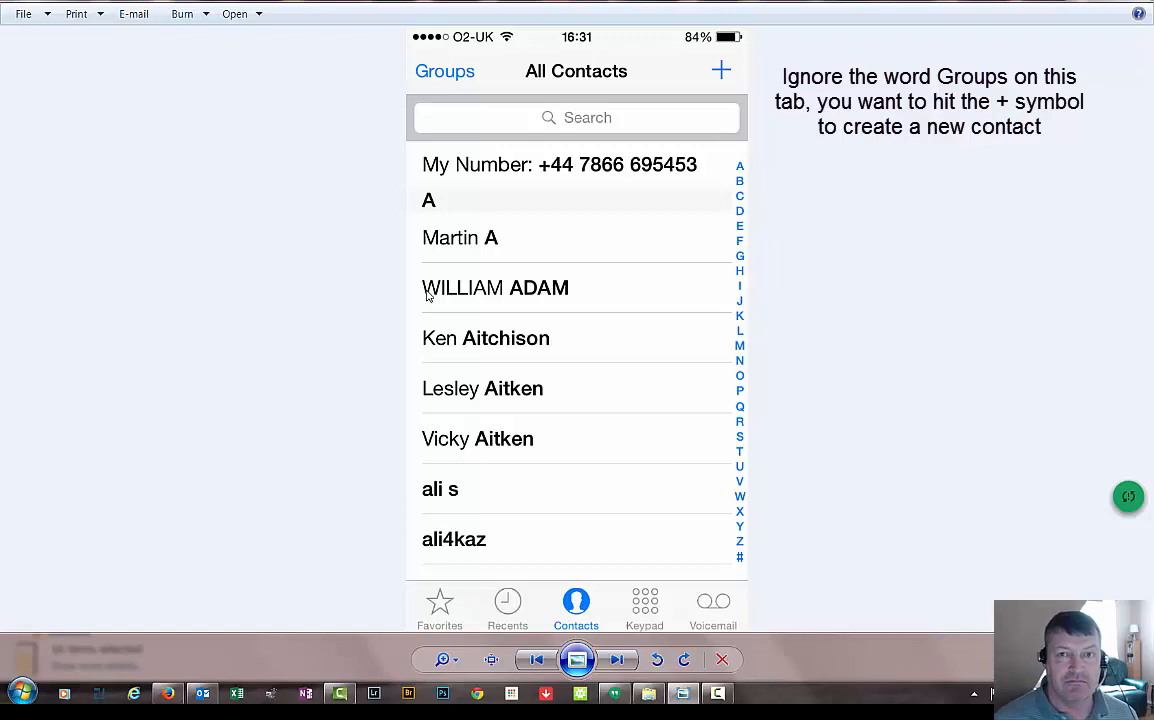
pyautogui.moveTo(422, 388)
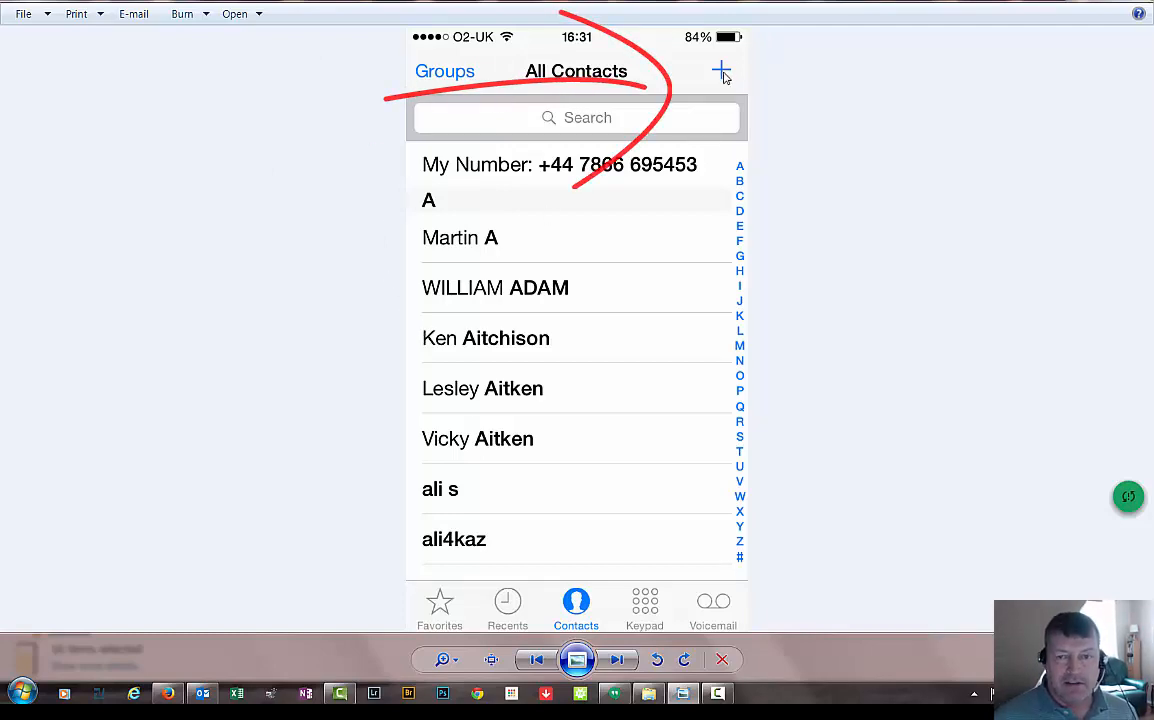
# Advance to the New Contact screenshot with the Musselburgh group name entered
pyautogui.click(720, 72)
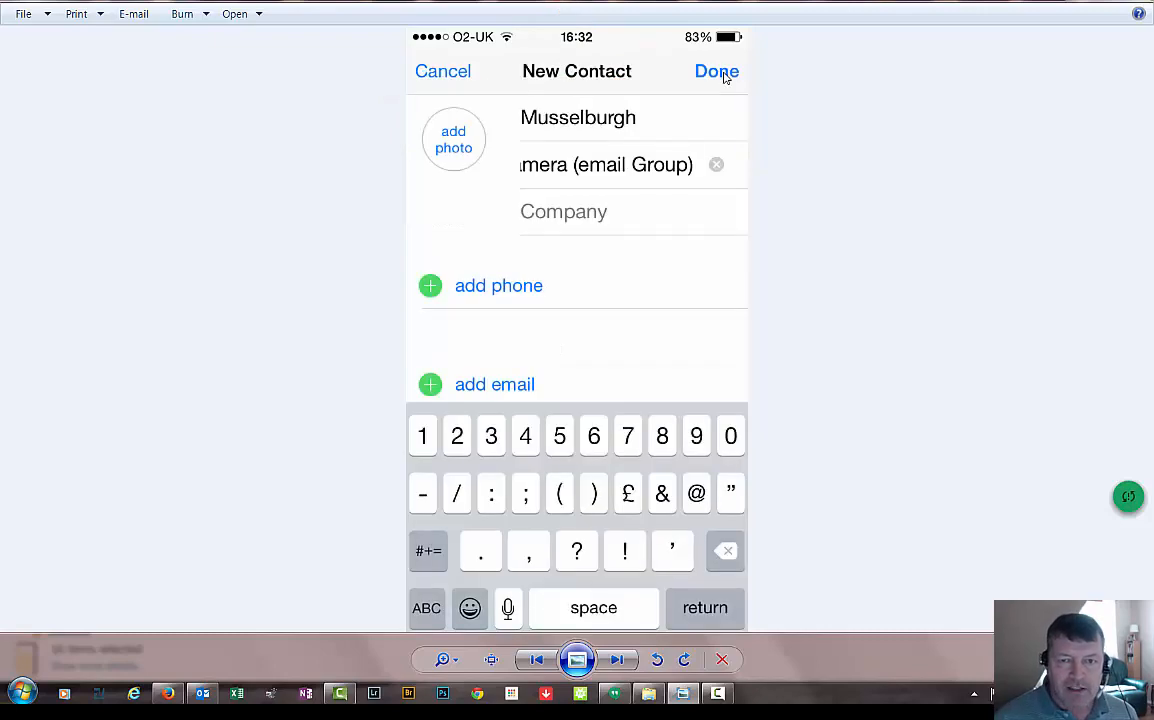
pyautogui.moveTo(814, 124)
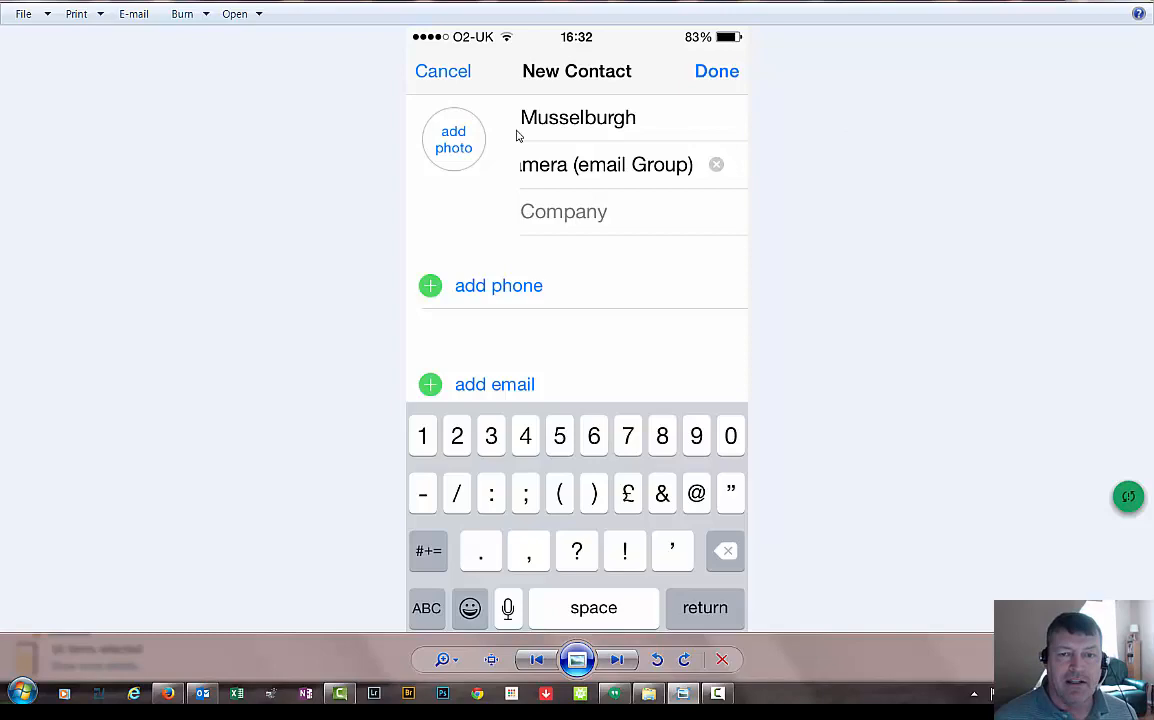
pyautogui.moveTo(556, 162)
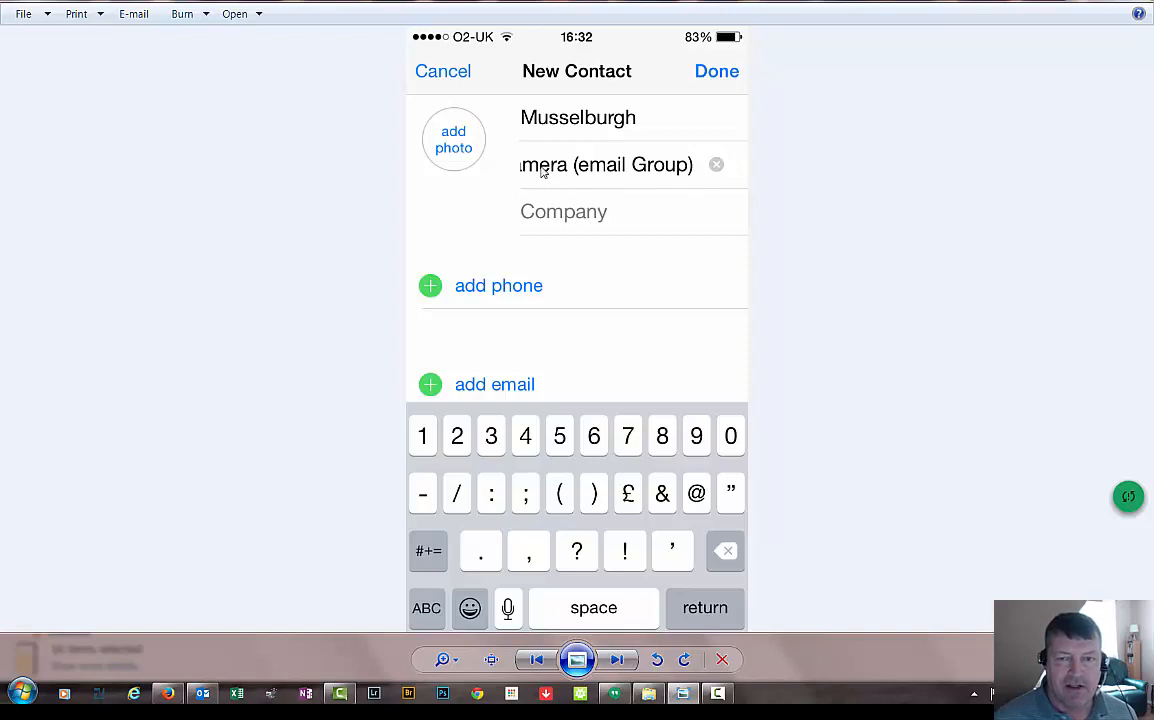
pyautogui.moveTo(700, 156)
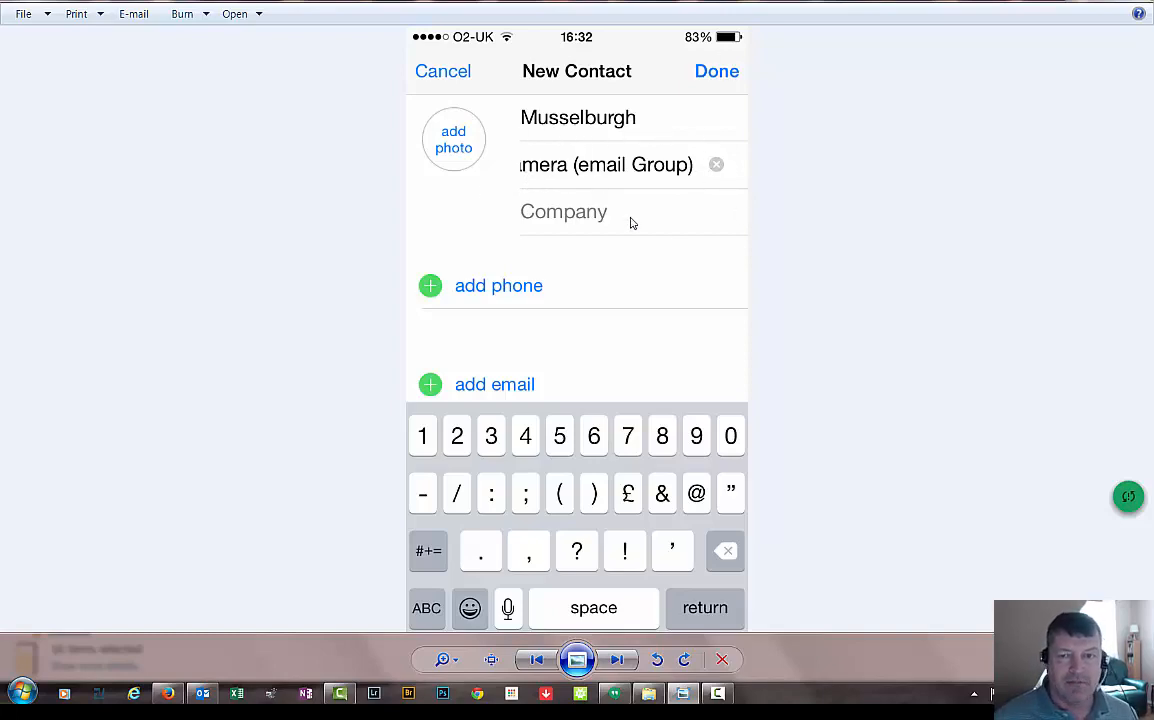
pyautogui.moveTo(648, 164)
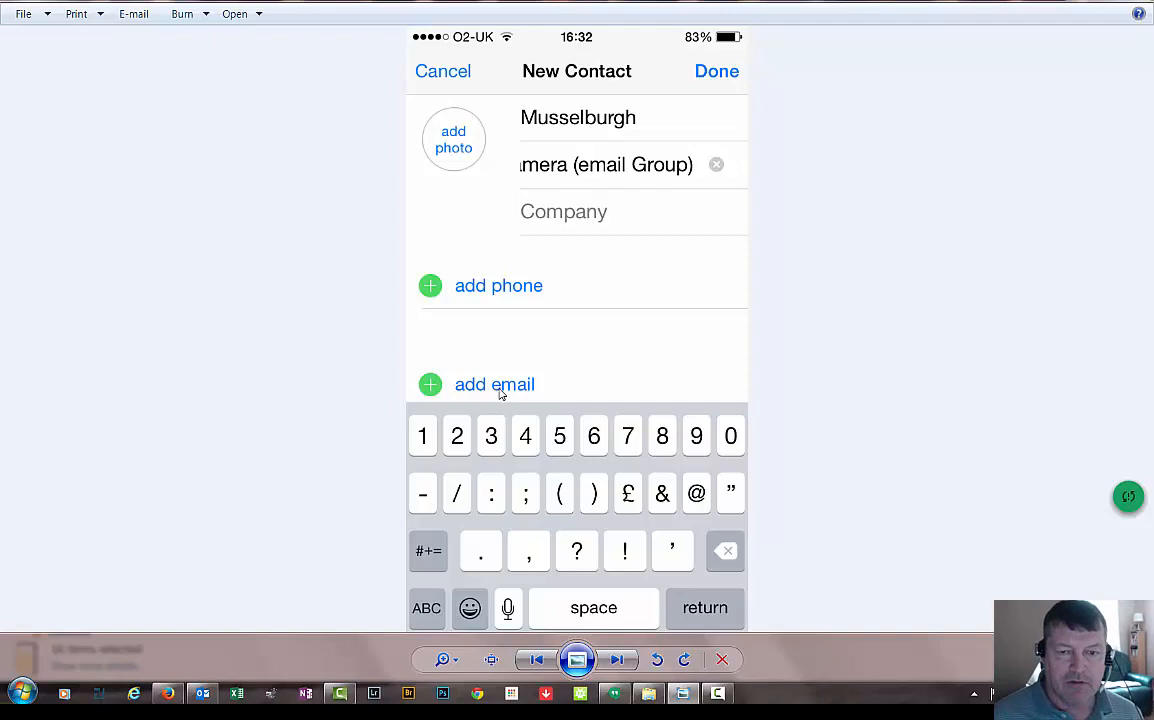
# Advance past the added Email field to the New Message suggesting the Musselburgh Camera group
pyautogui.click(494, 384)
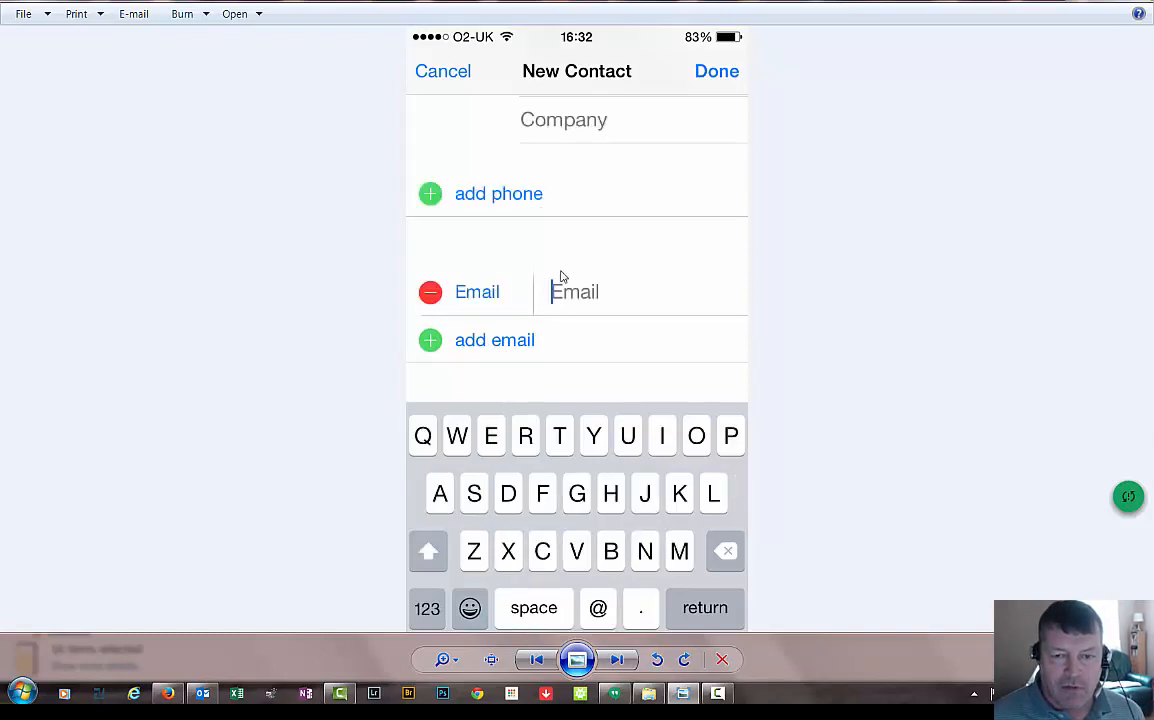
pyautogui.moveTo(556, 292)
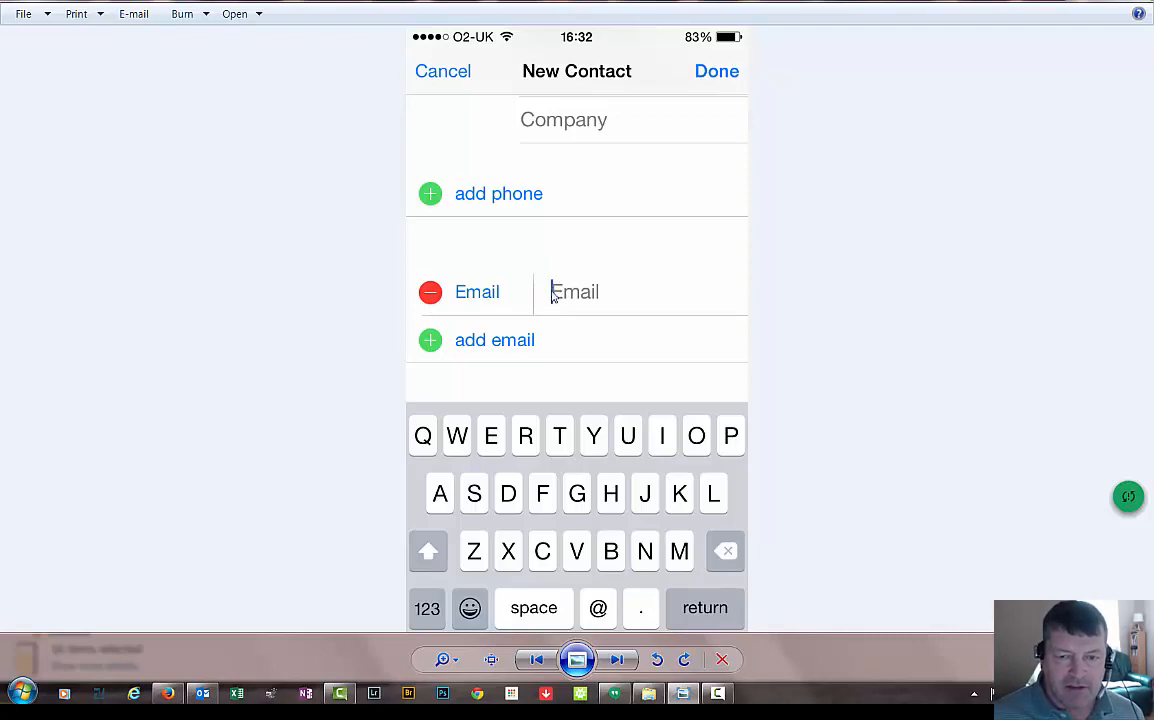
pyautogui.click(576, 292)
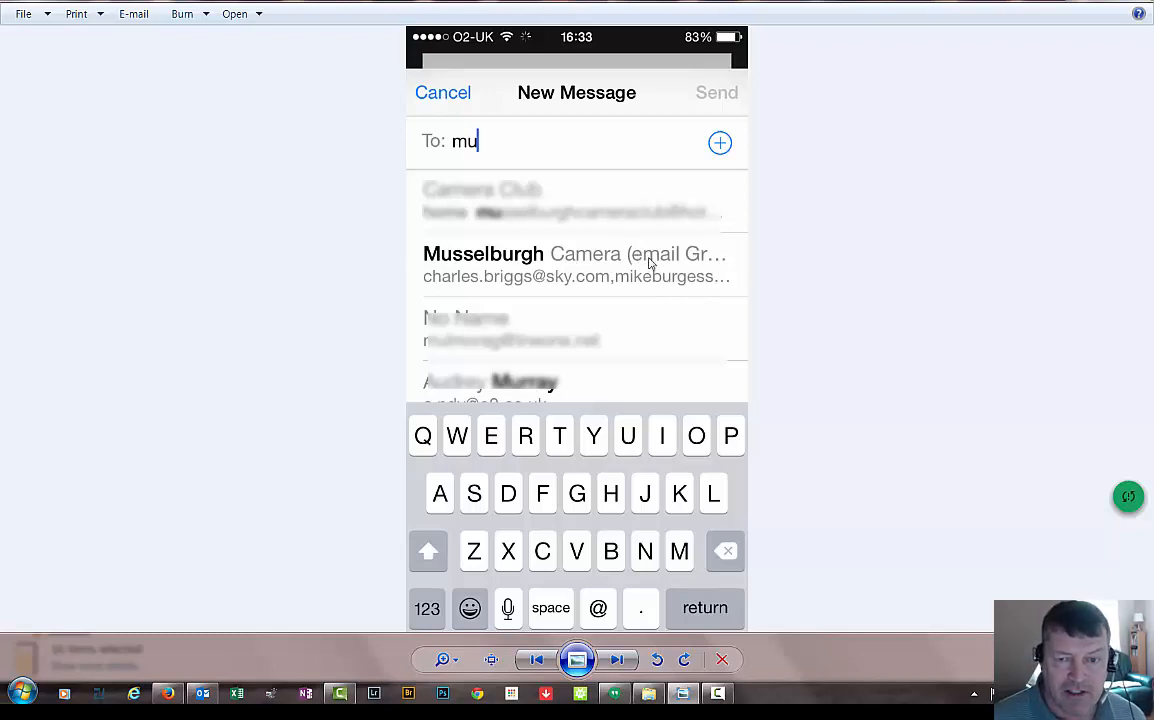
pyautogui.moveTo(478, 264)
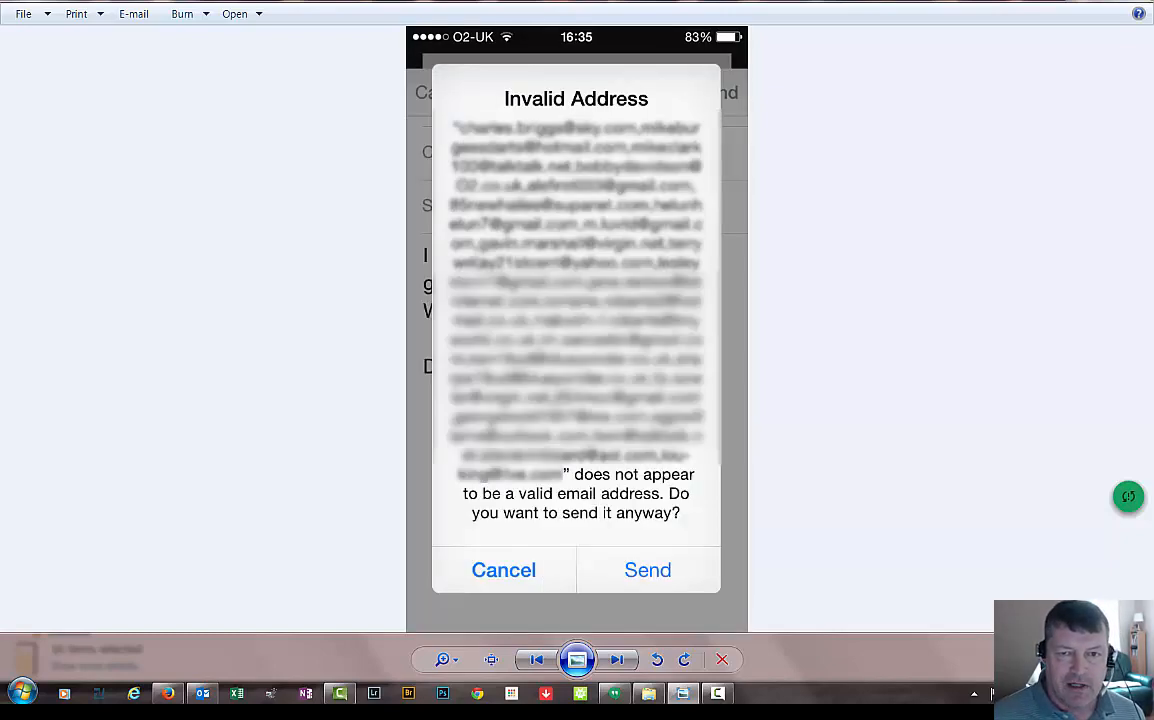
pyautogui.moveTo(638, 604)
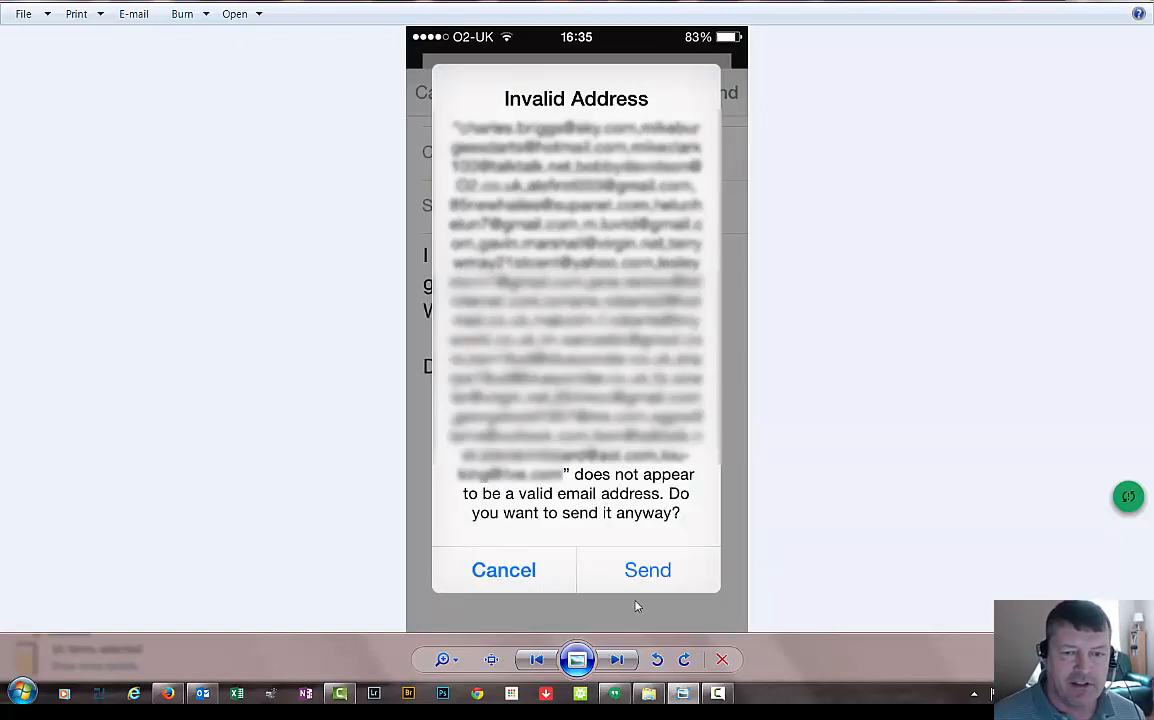
pyautogui.moveTo(446, 690)
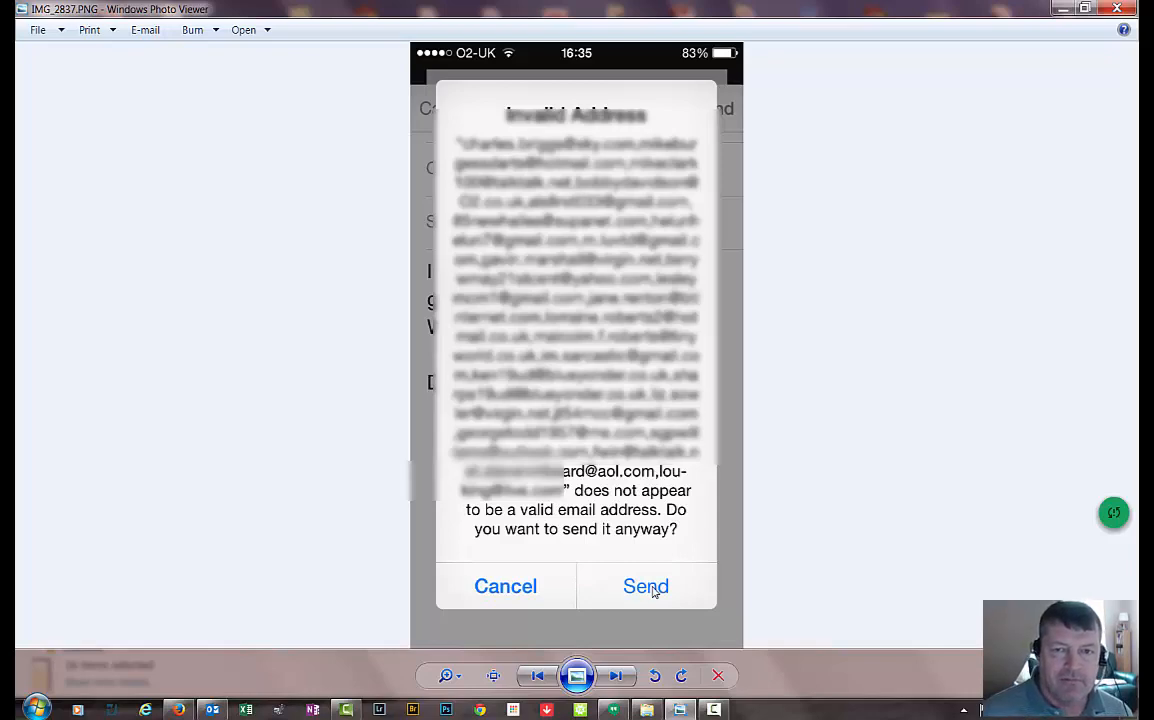
# Advance to the Sent mailbox screenshot showing the Test email to the group
pyautogui.click(644, 586)
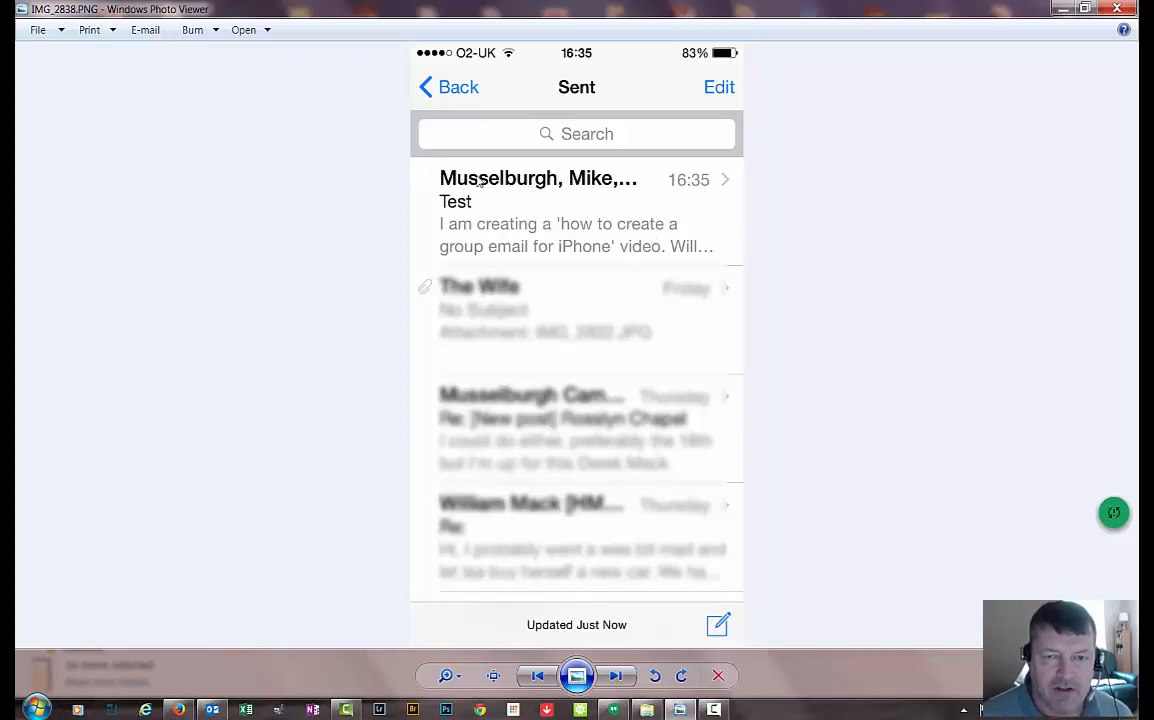
pyautogui.moveTo(620, 150)
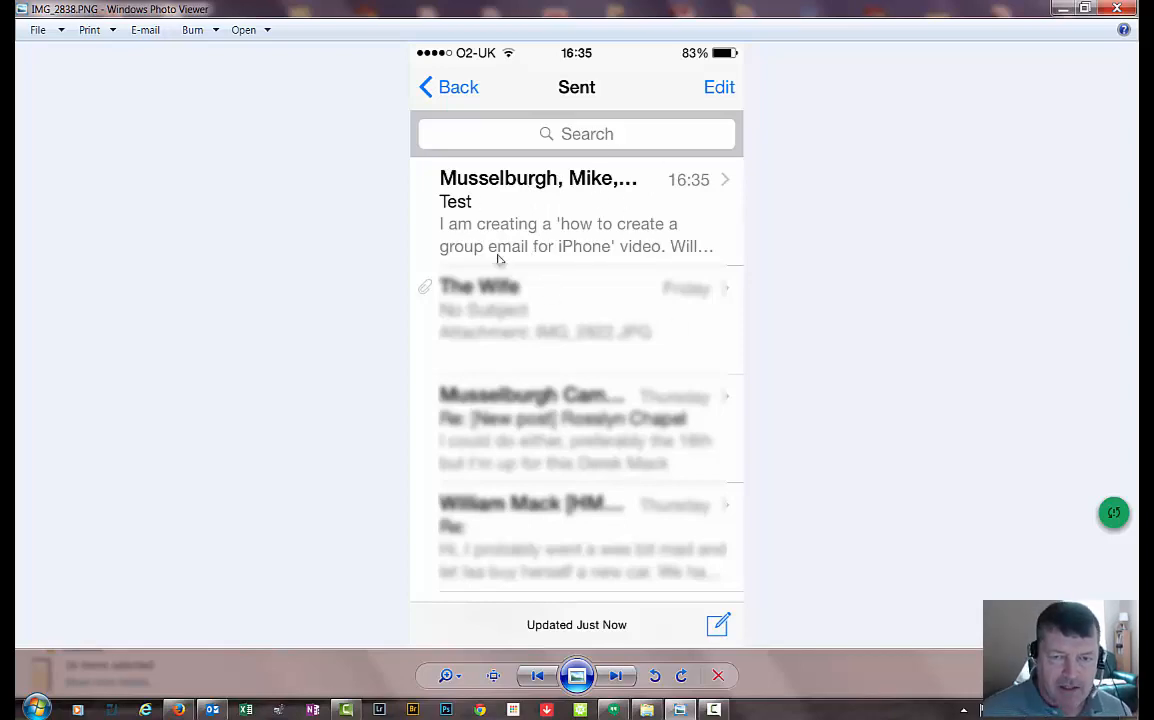
pyautogui.moveTo(506, 244)
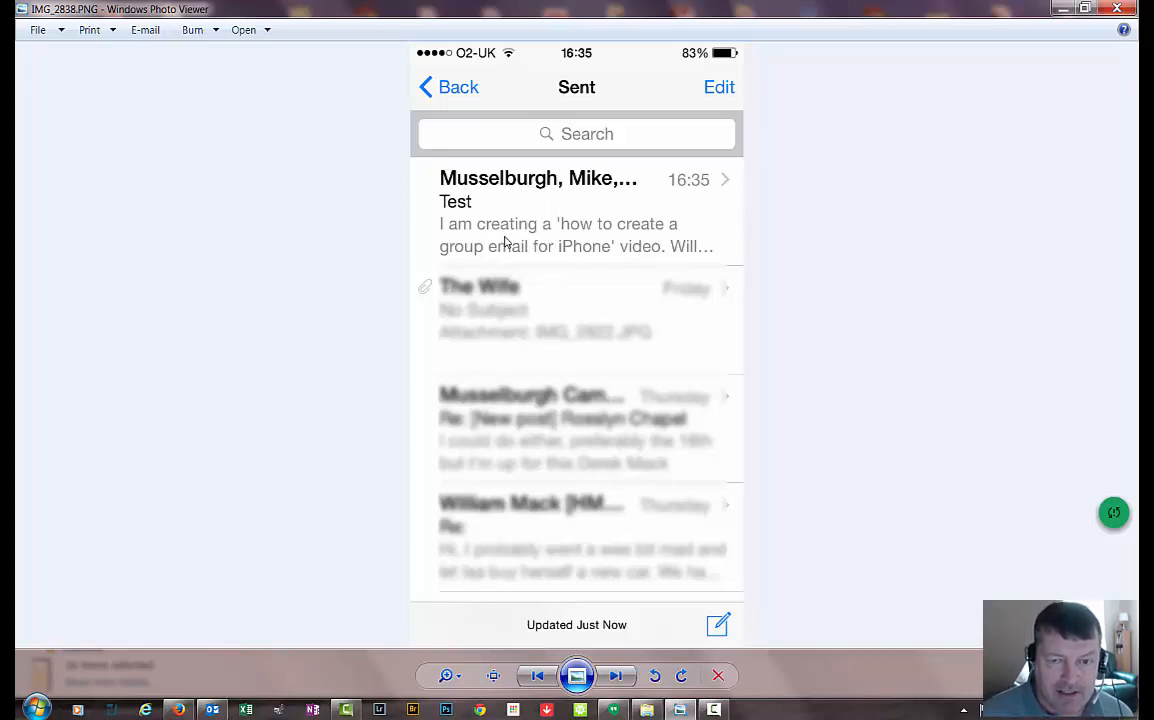
pyautogui.moveTo(516, 236)
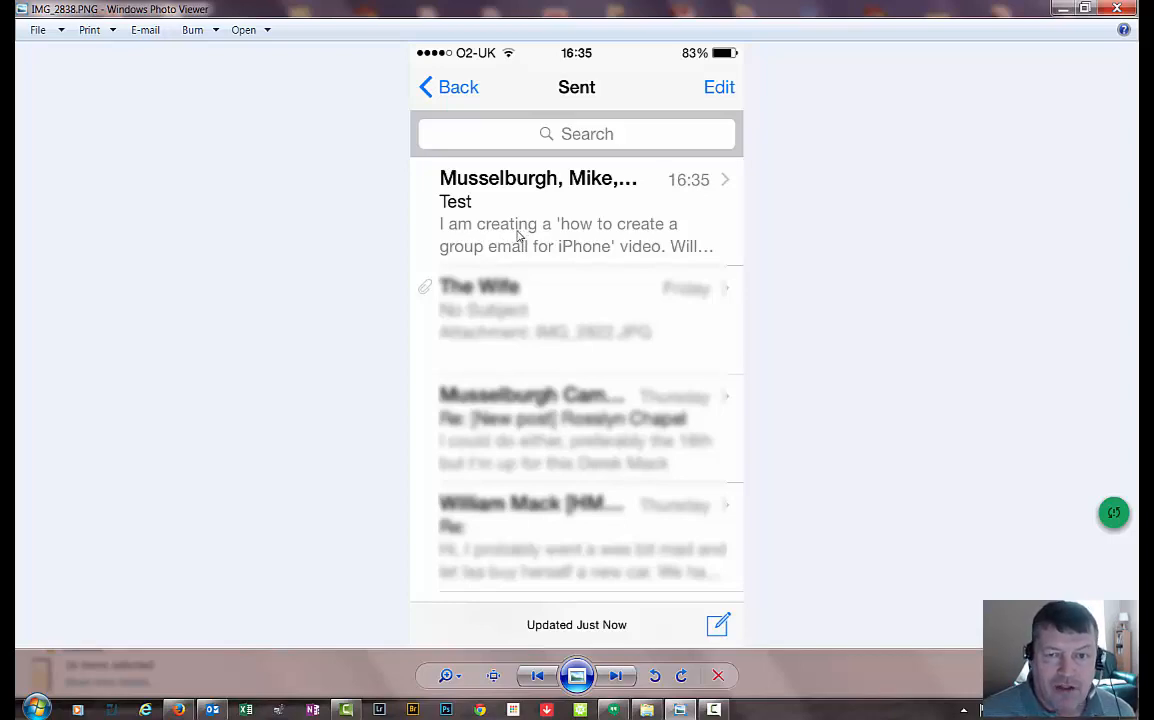